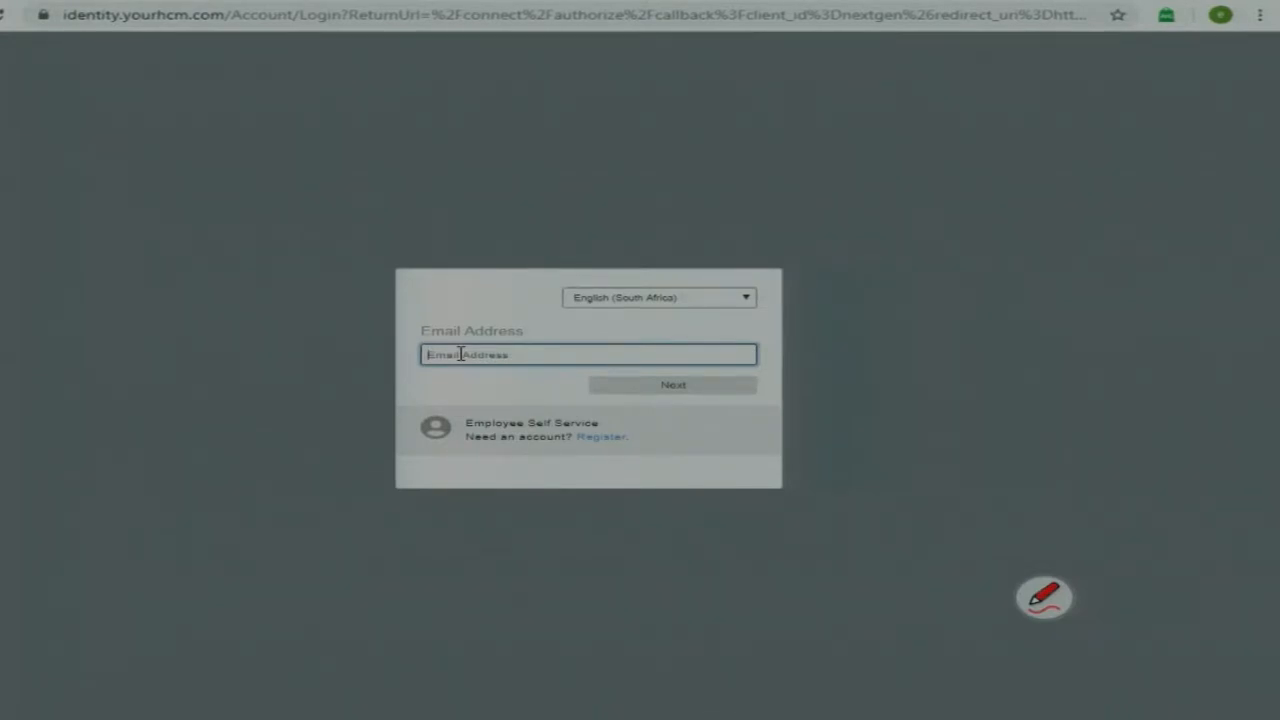
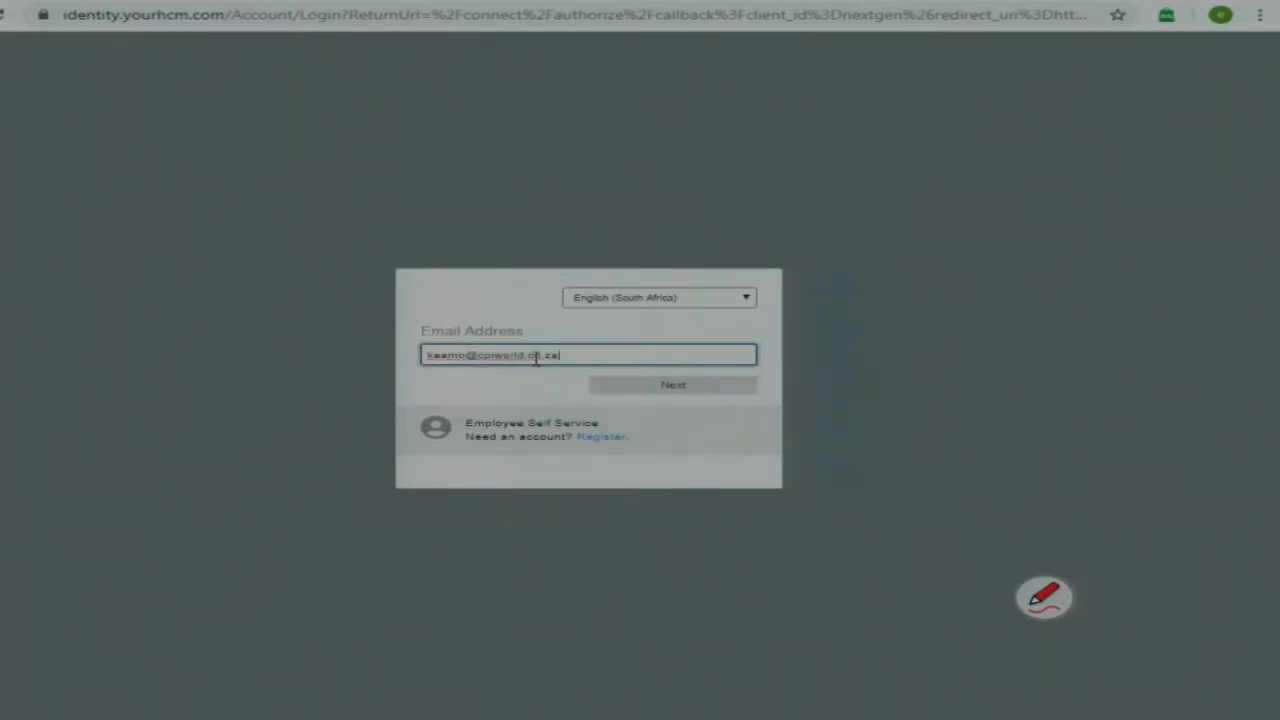
- Sign in to PaySpace with the keamo email address and password
click(672, 385)
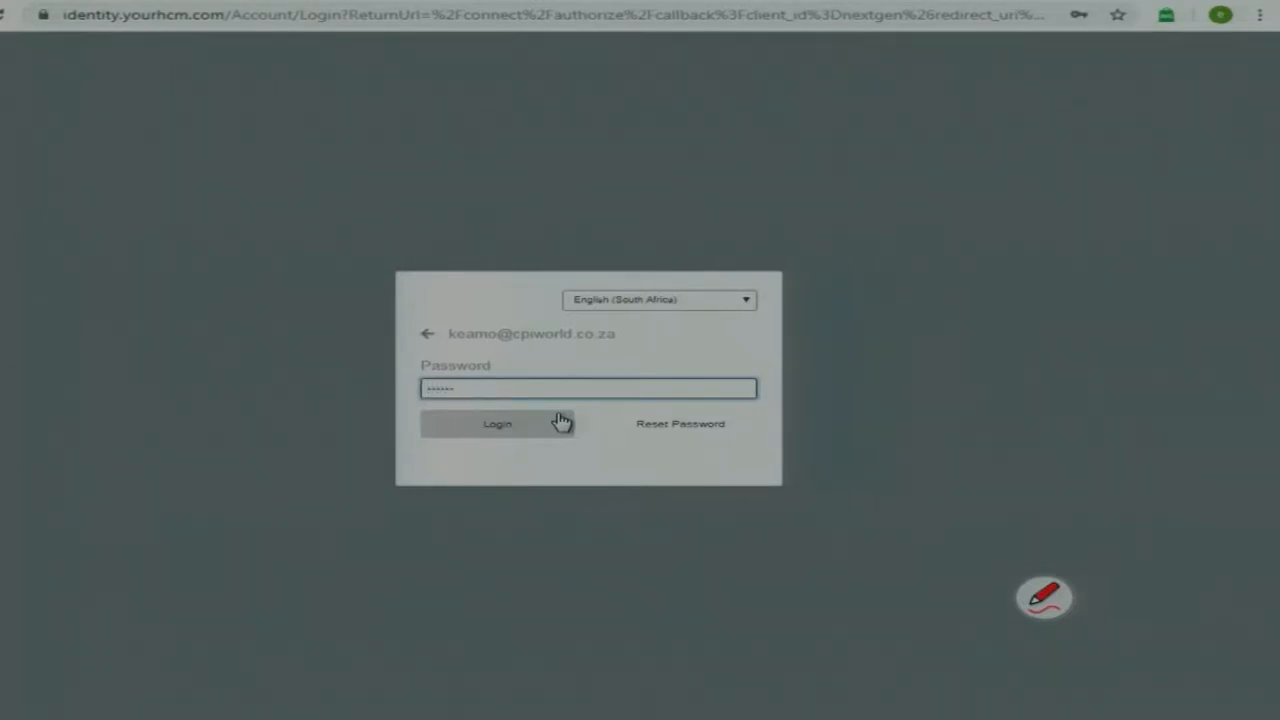
click(497, 423)
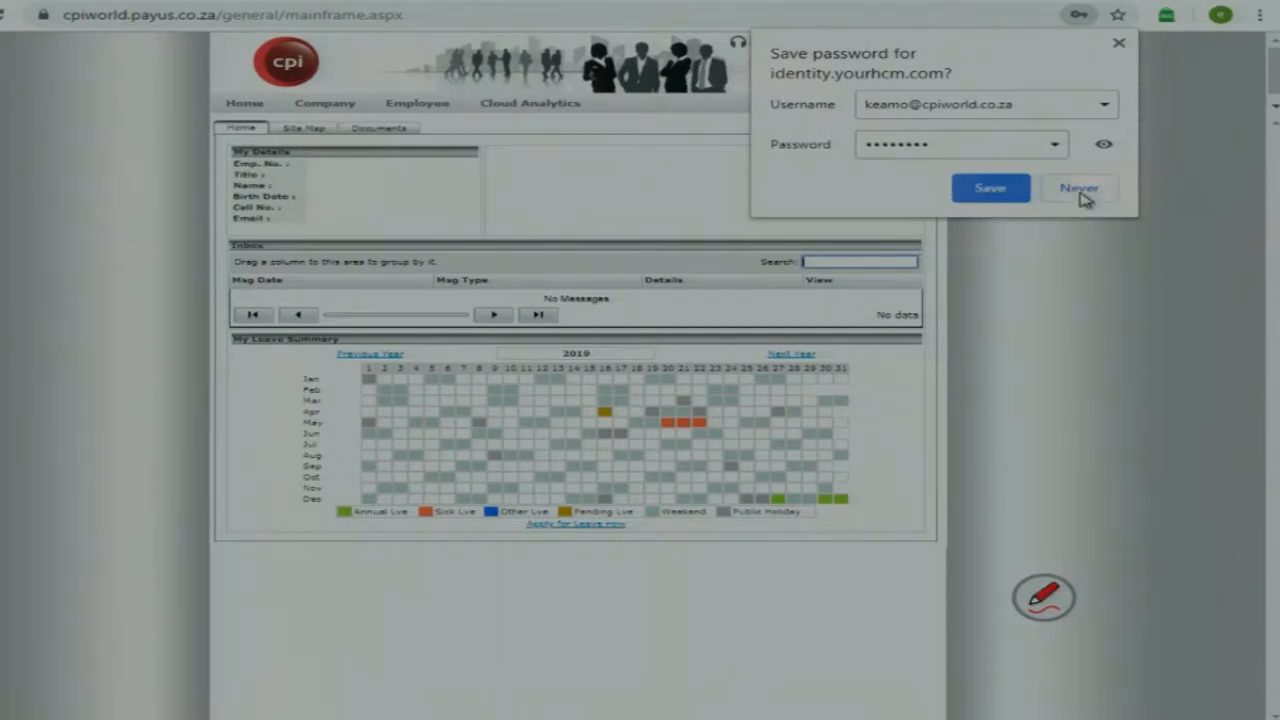
- Decline Chrome's password-save prompt and bring up the portal's Site Map
click(1078, 188)
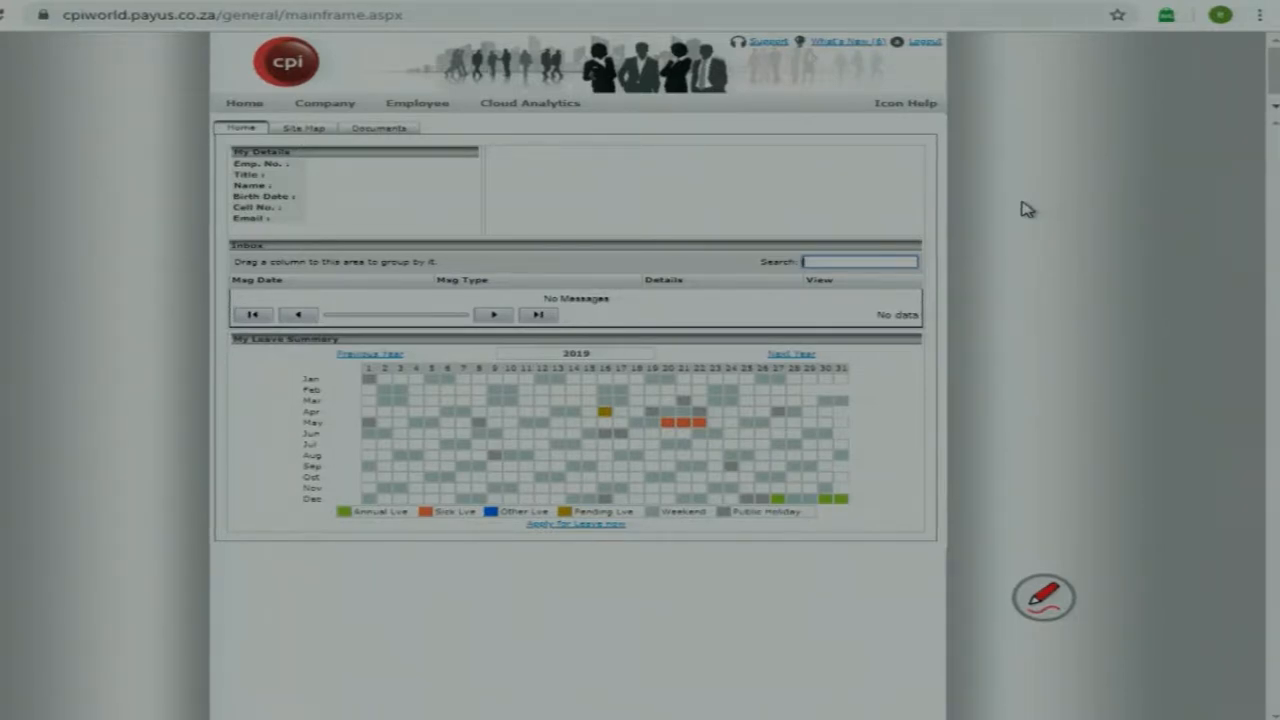
mouse_move(290, 122)
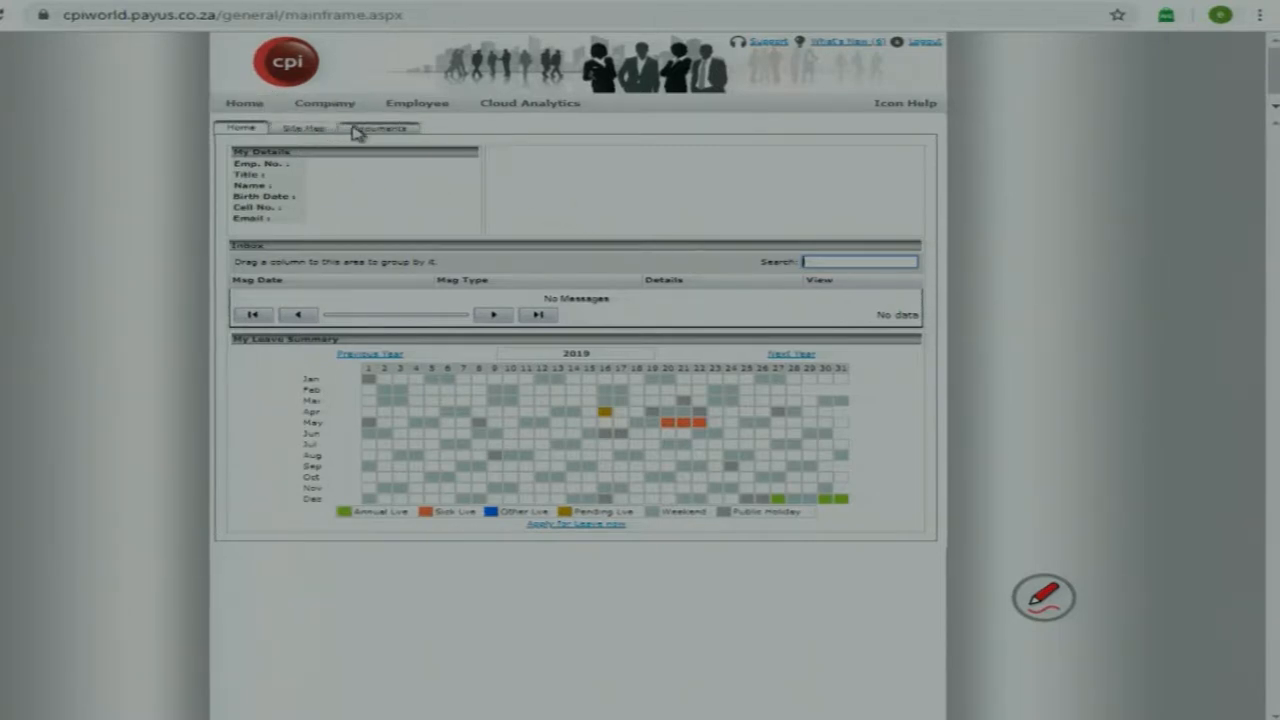
click(242, 127)
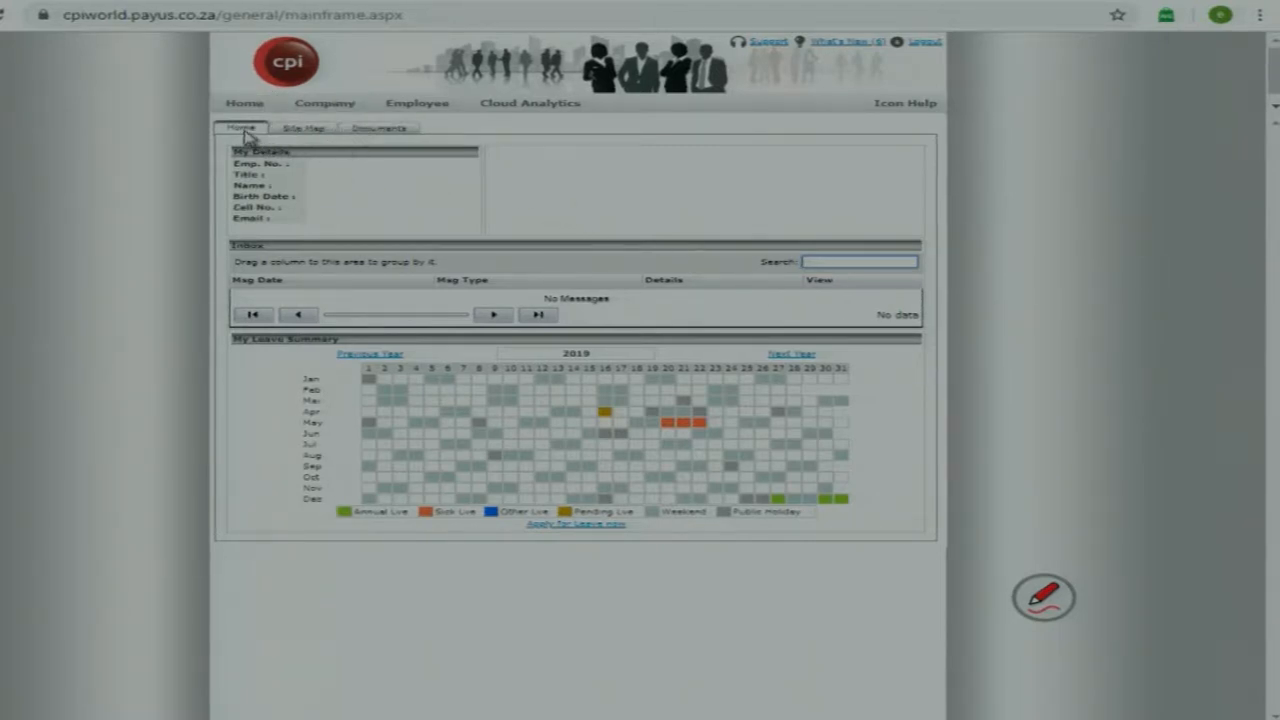
mouse_move(334, 191)
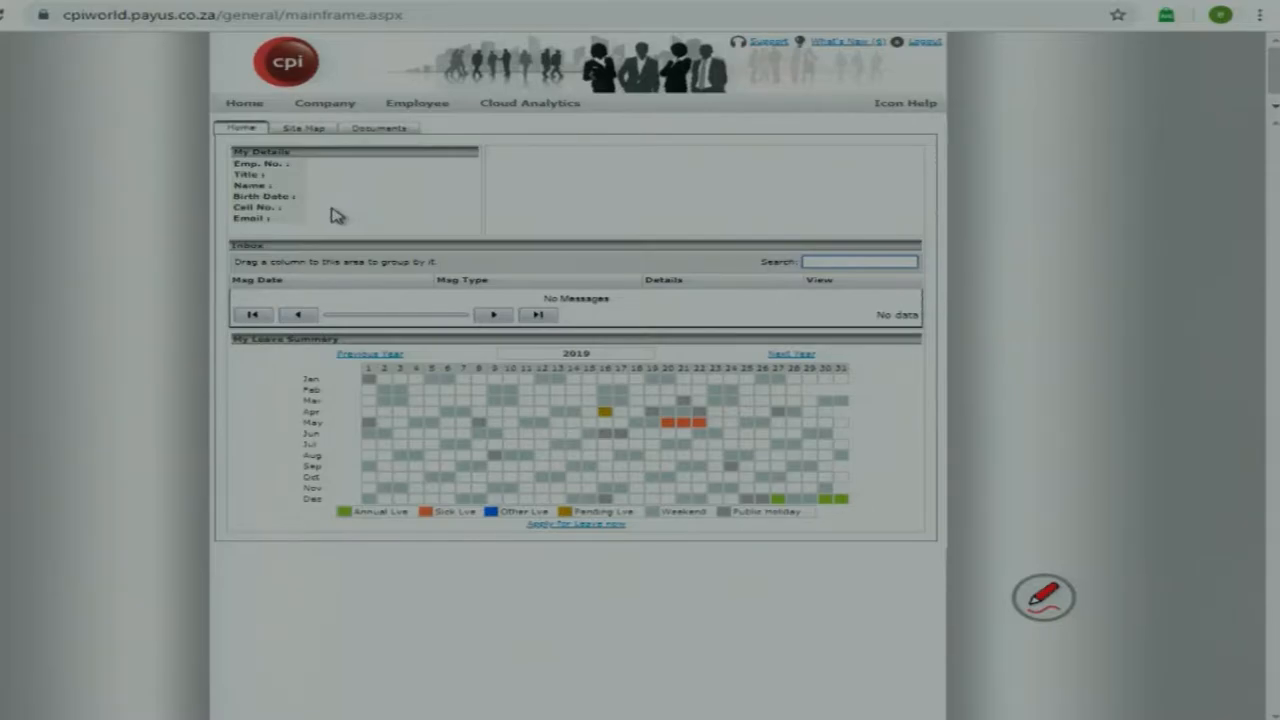
click(303, 127)
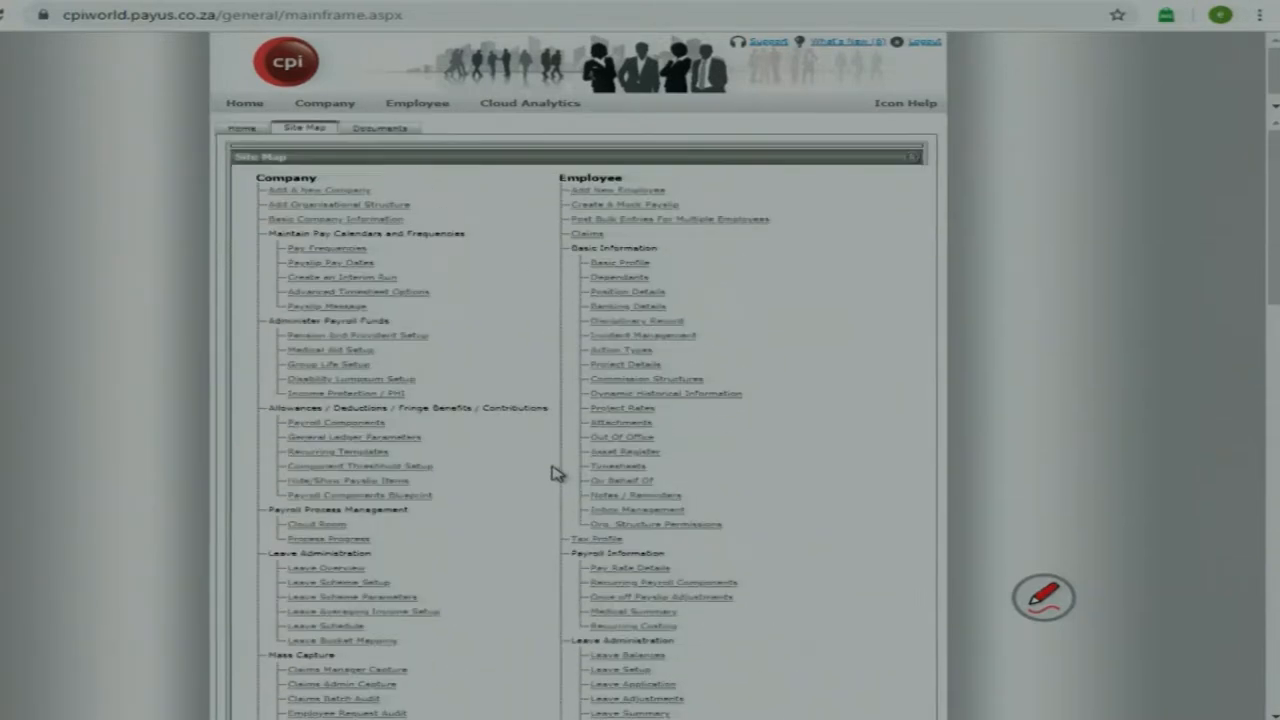
mouse_move(583, 191)
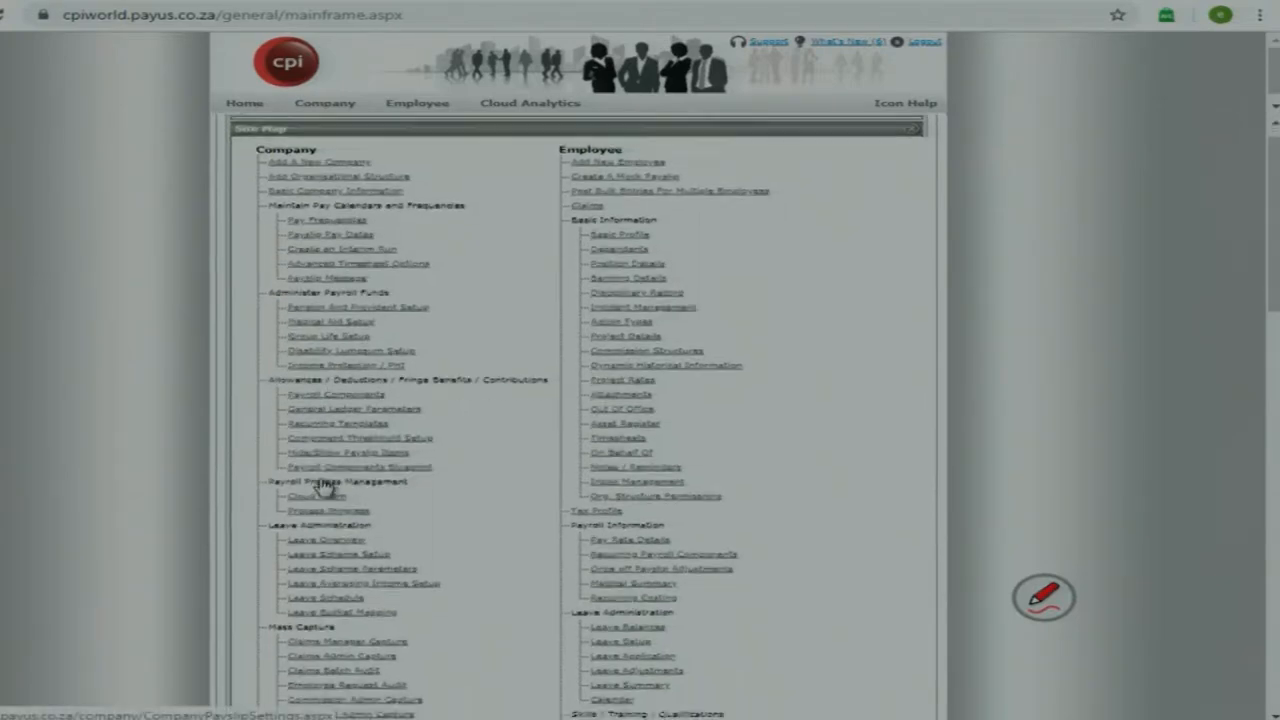
- Scroll the Site Map down to the Security and Financial links and open Documents
scroll(down, 3)
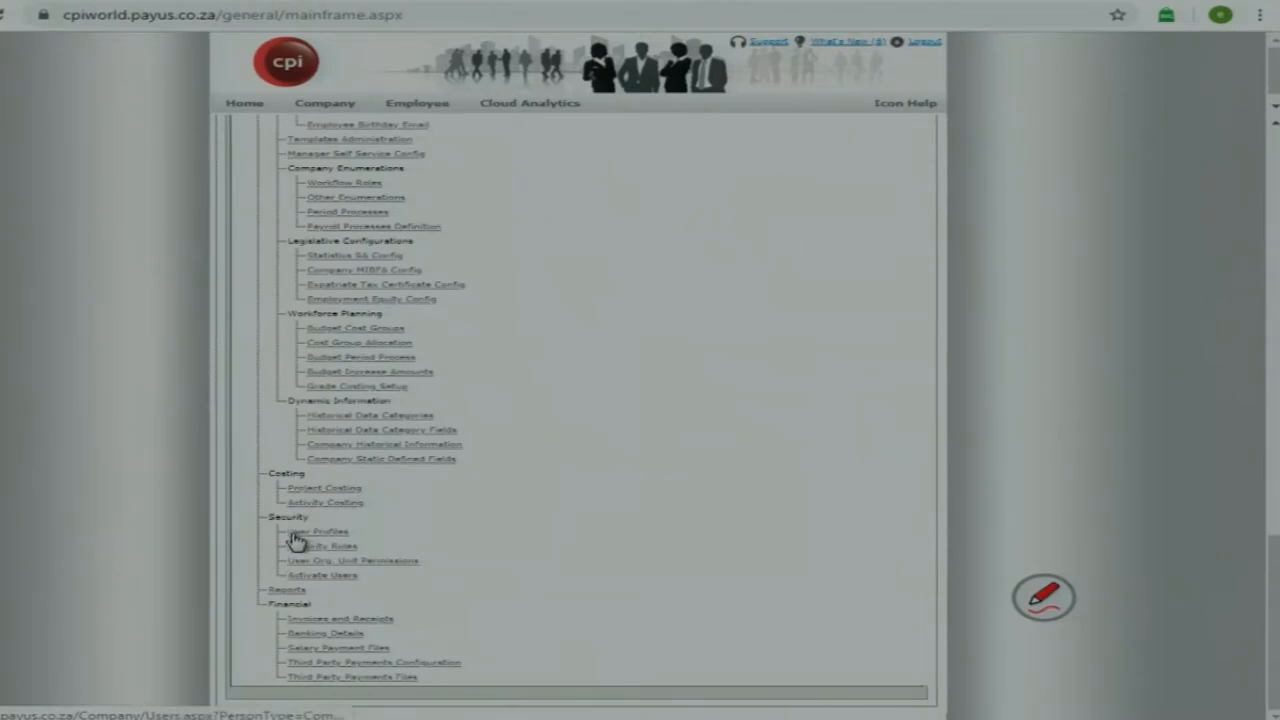
click(324, 632)
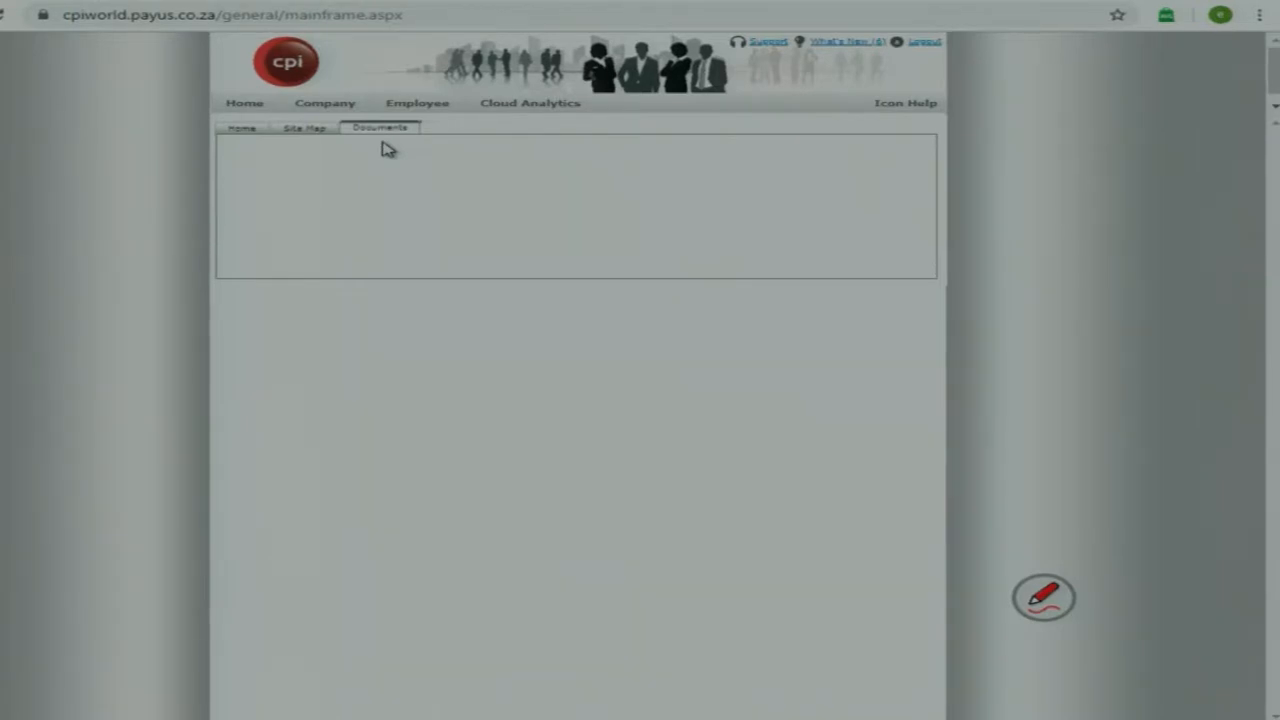
mouse_move(372, 176)
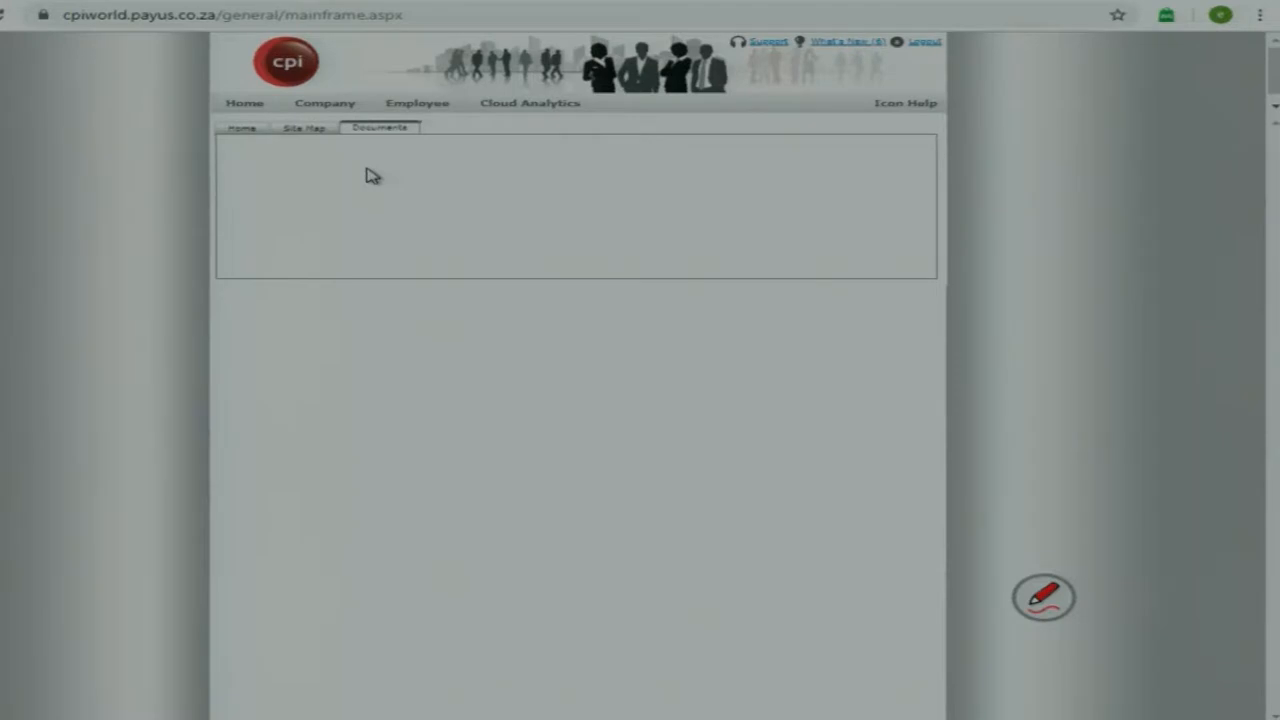
mouse_move(393, 210)
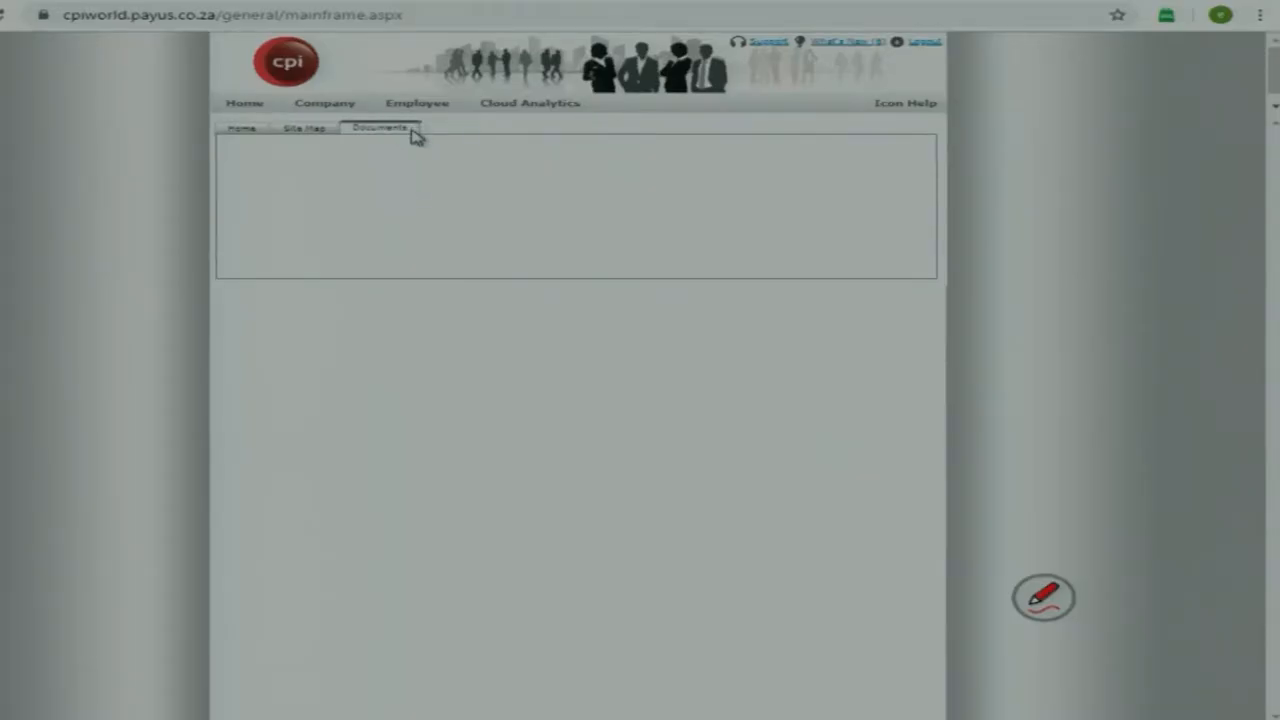
- Search companies matching cpi% from the Employee menu and select CPI Training Ext
click(417, 102)
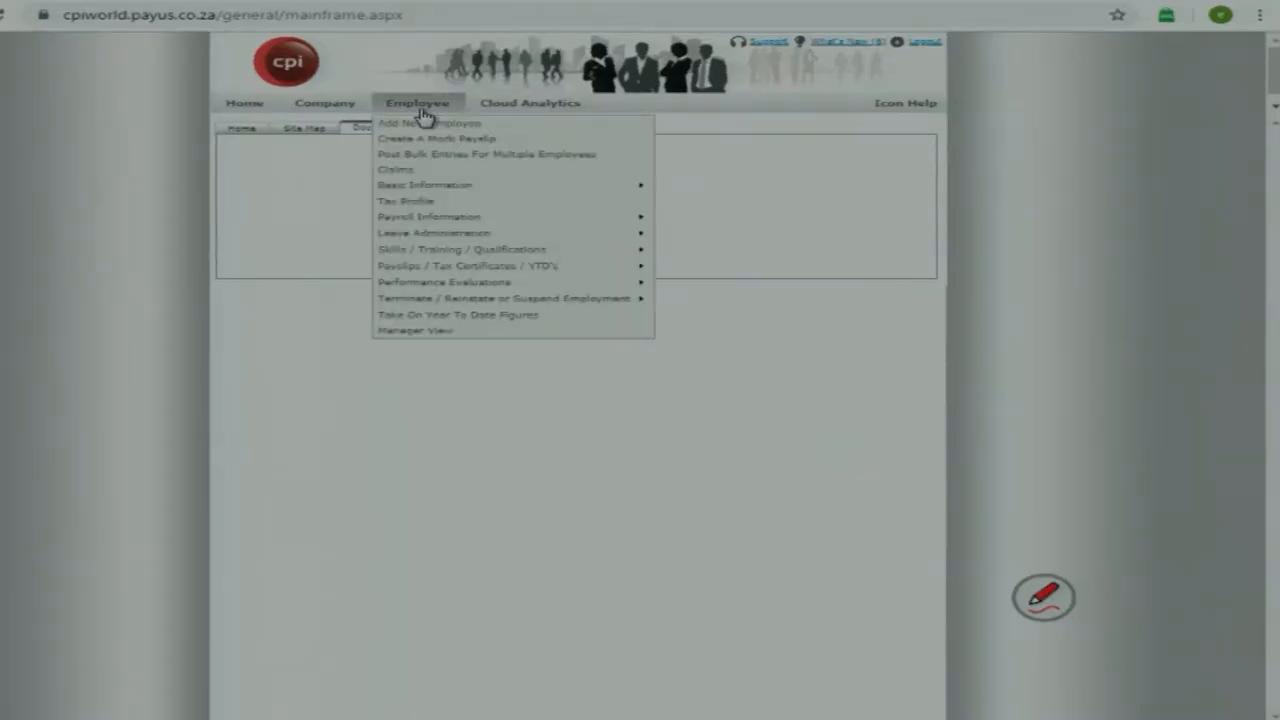
mouse_move(548, 185)
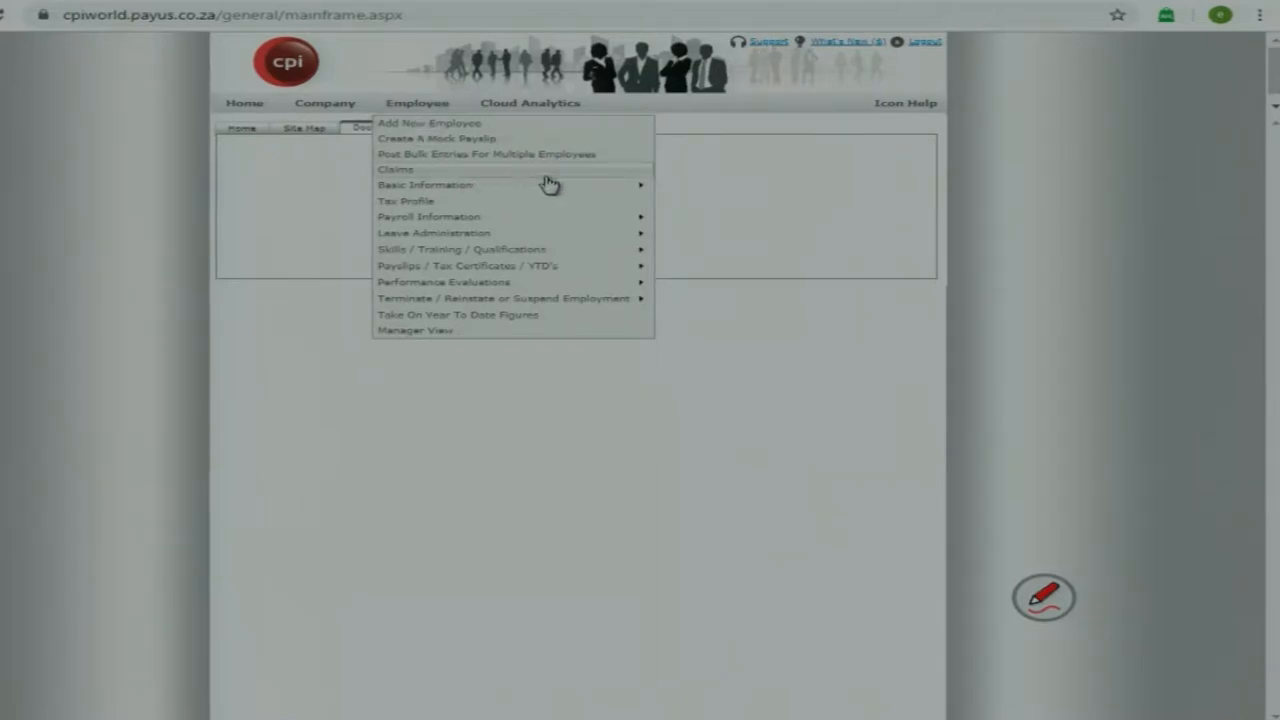
mouse_move(425, 185)
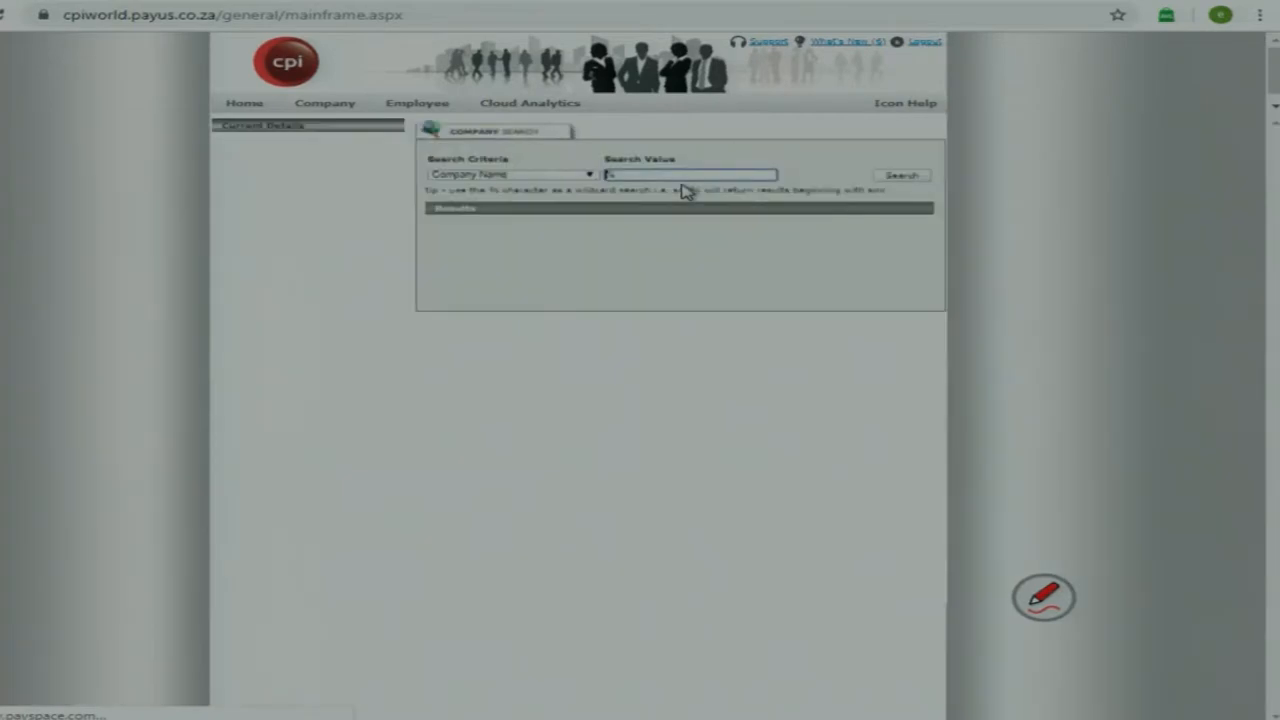
mouse_move(580, 190)
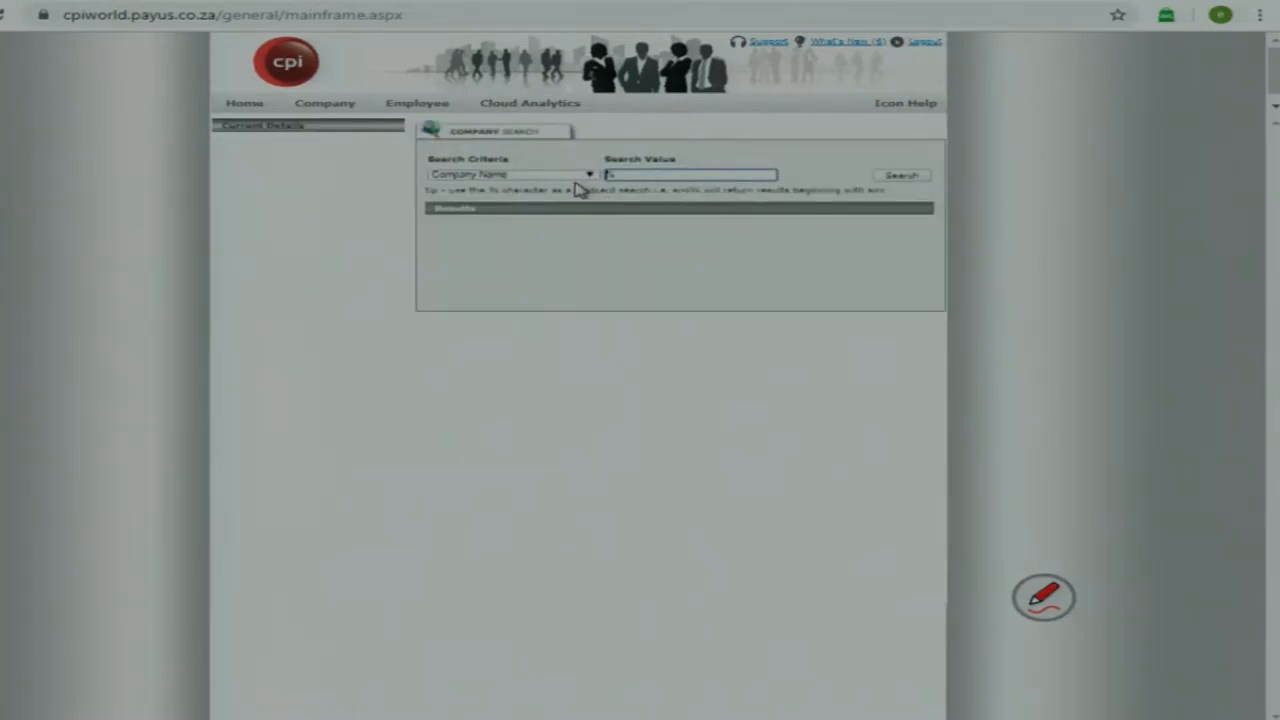
text(cpi%)
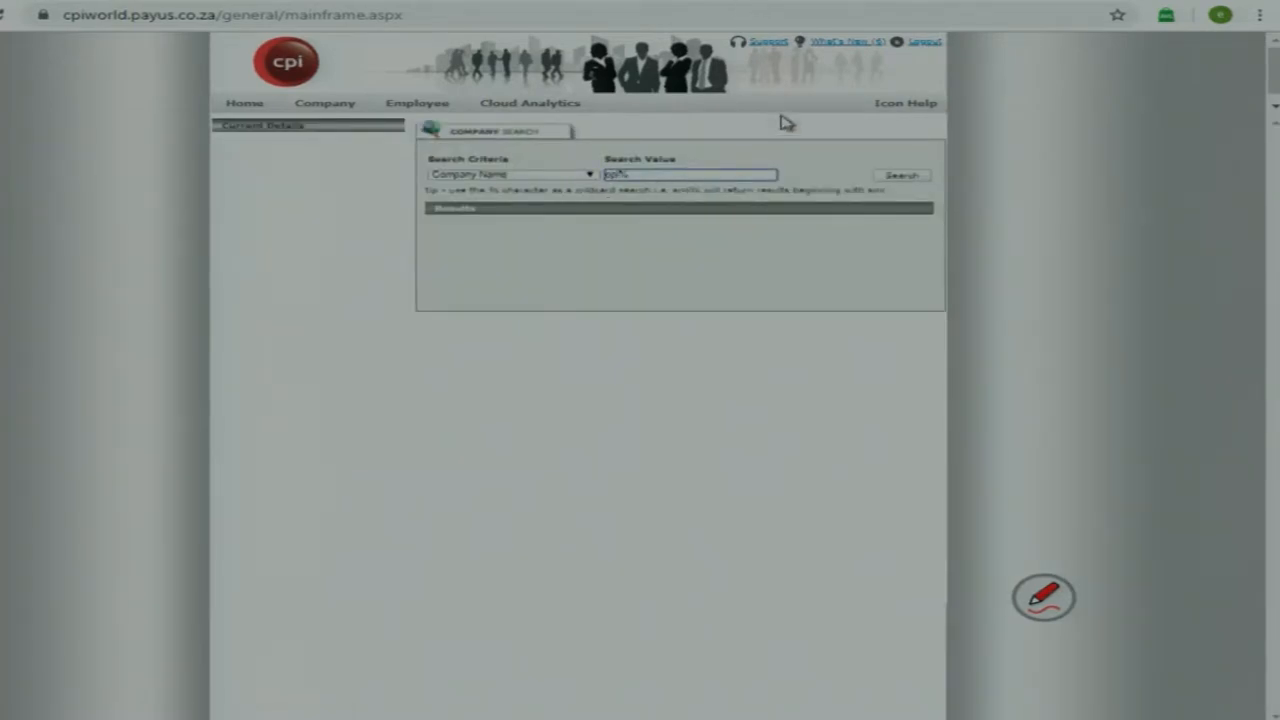
click(901, 175)
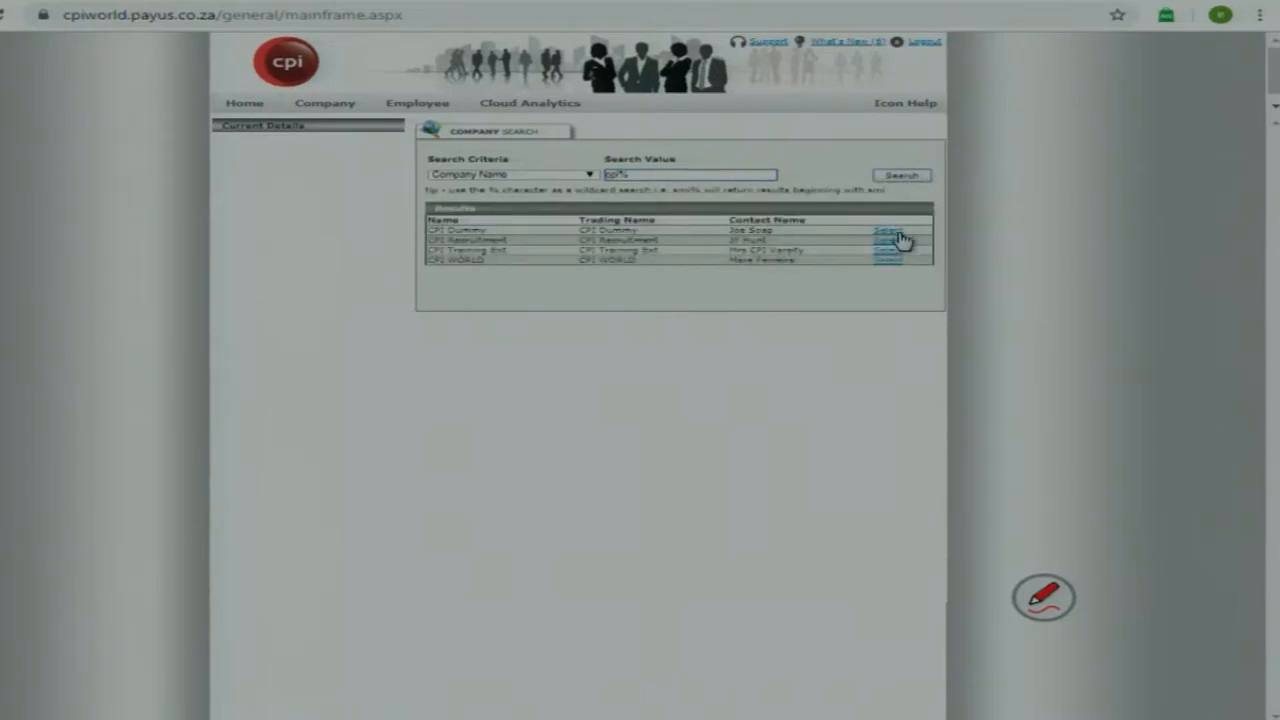
click(888, 251)
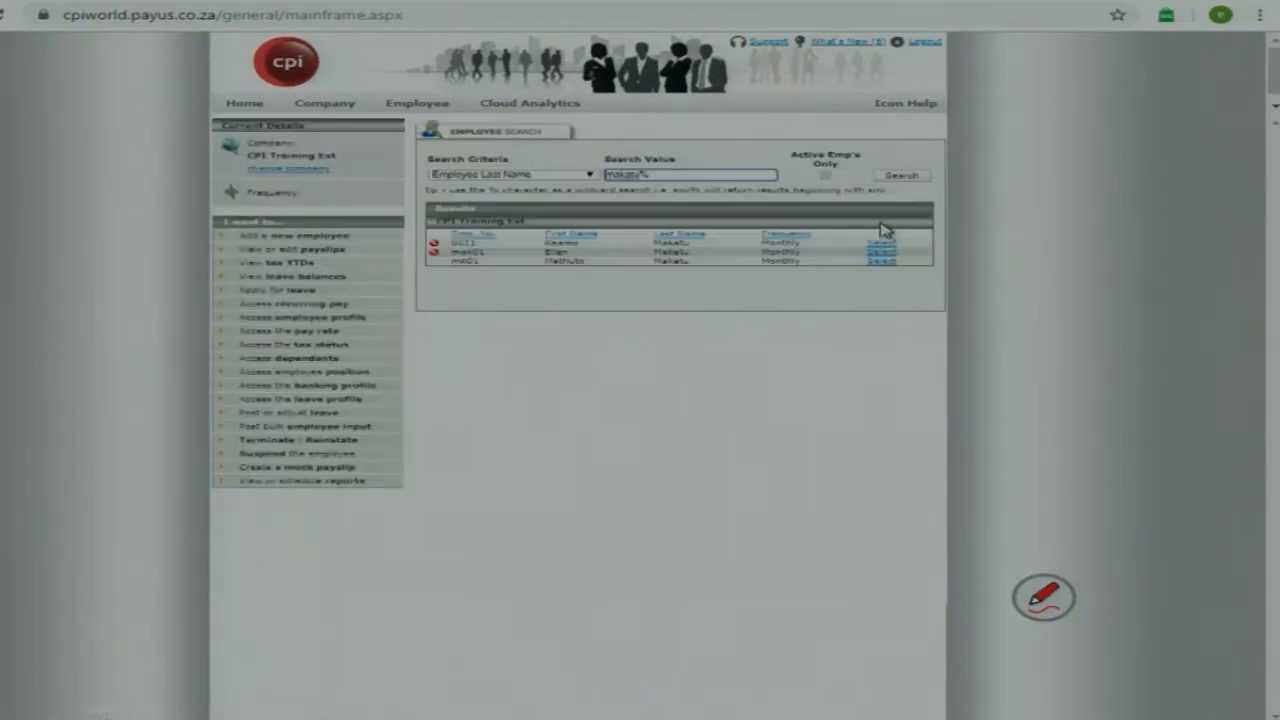
mouse_move(558, 172)
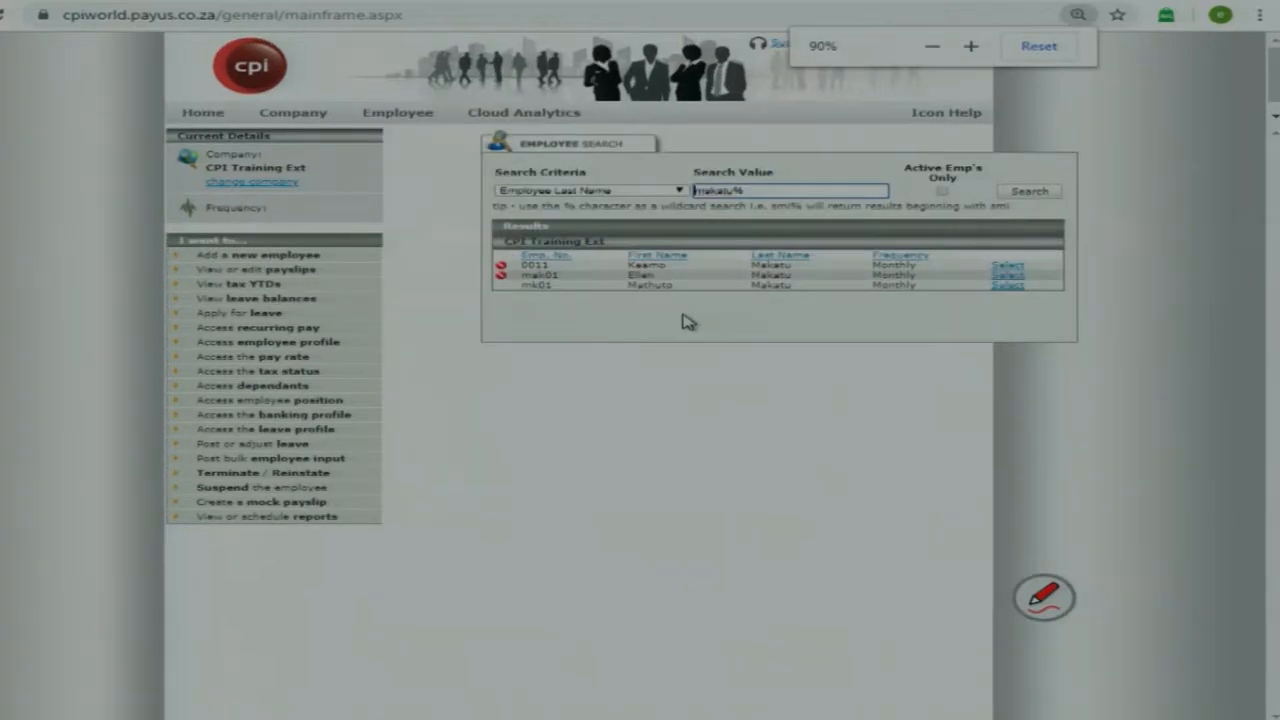
click(588, 190)
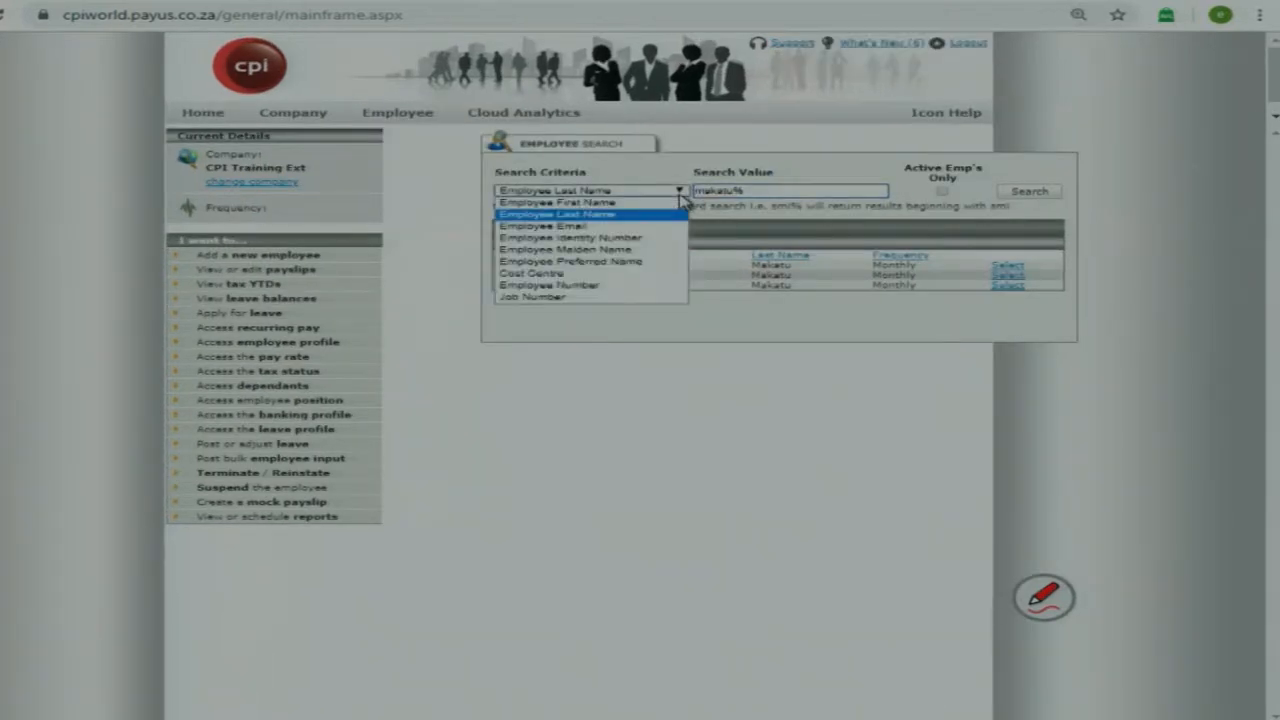
mouse_move(678, 233)
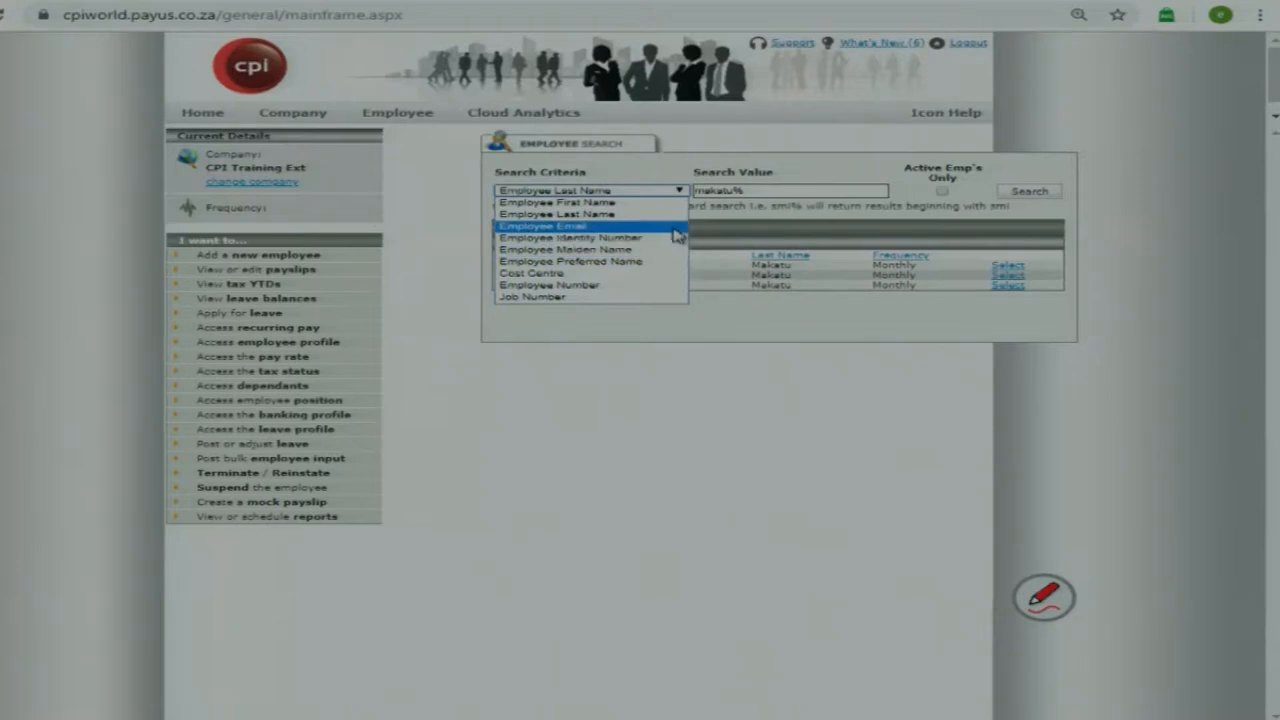
mouse_move(558, 202)
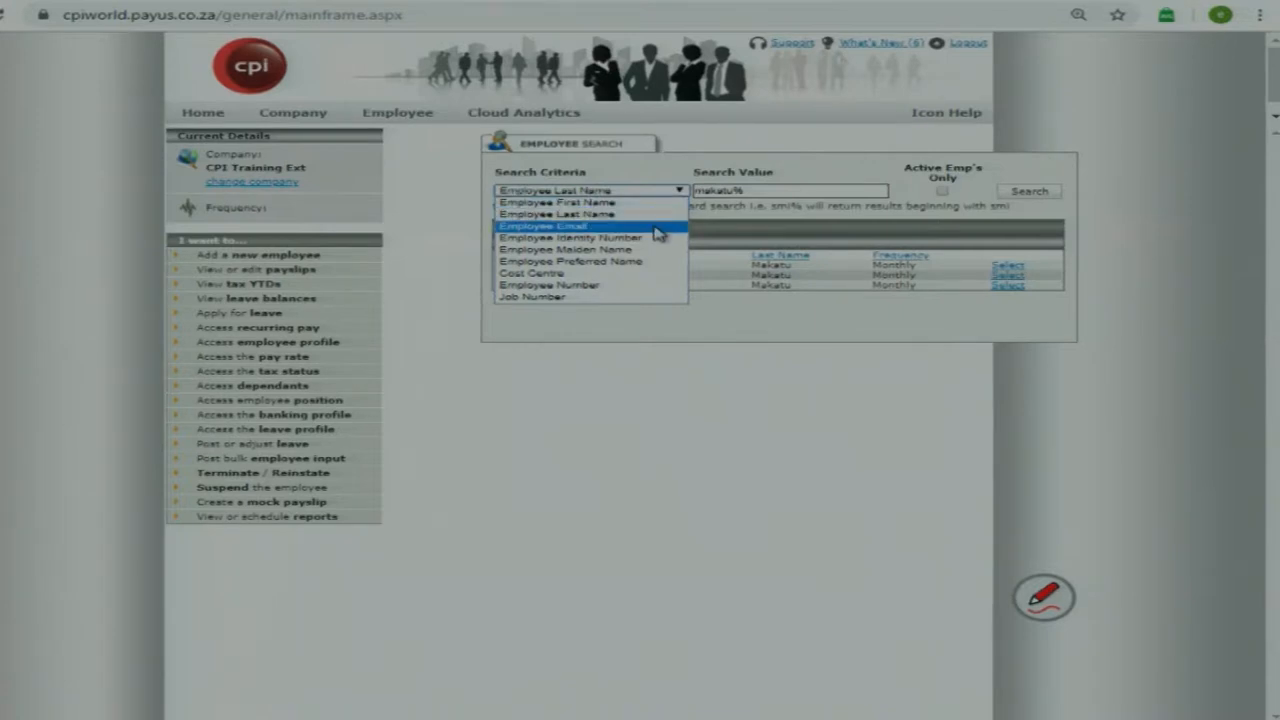
mouse_move(655, 249)
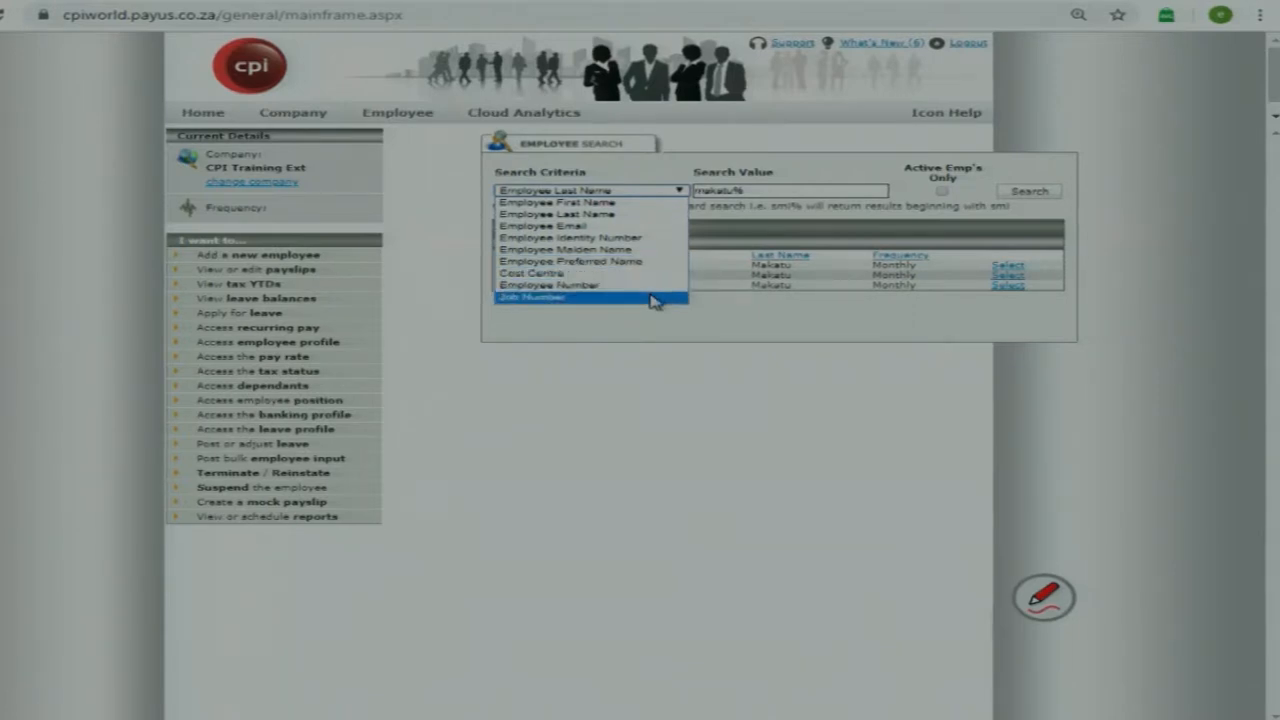
click(557, 211)
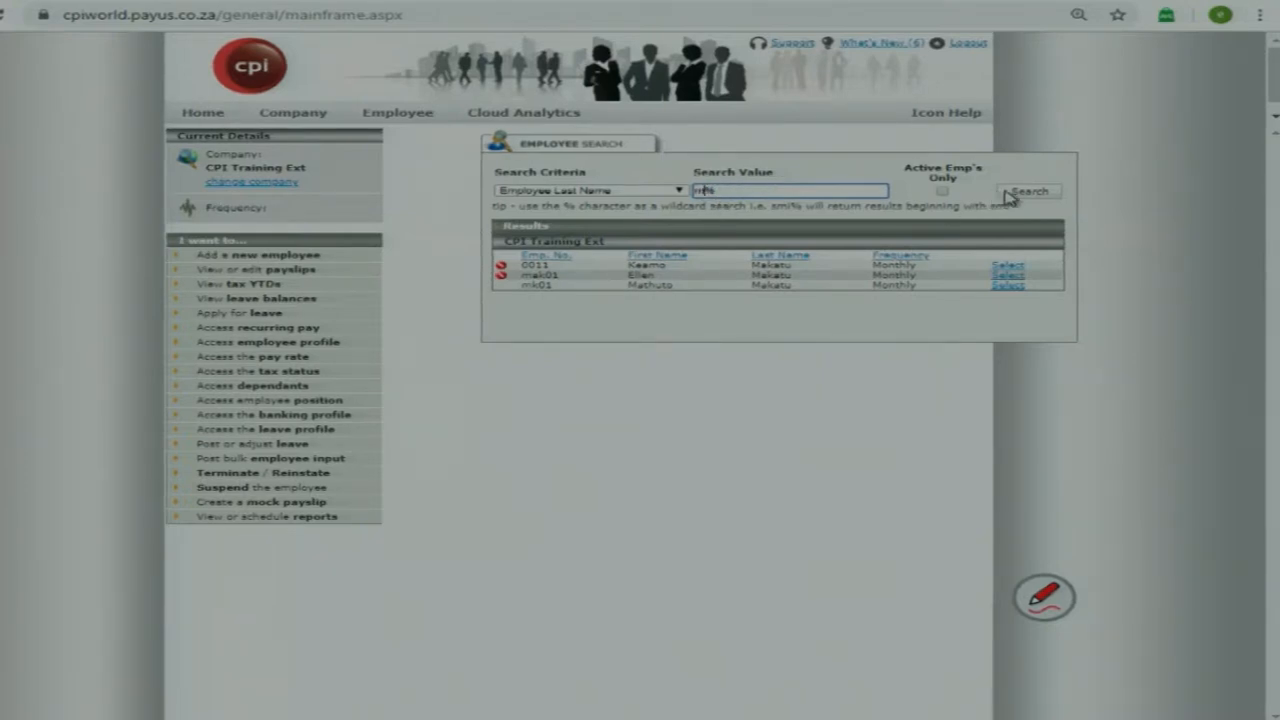
- Search last names starting with m, then last names matching %ka%
click(1028, 191)
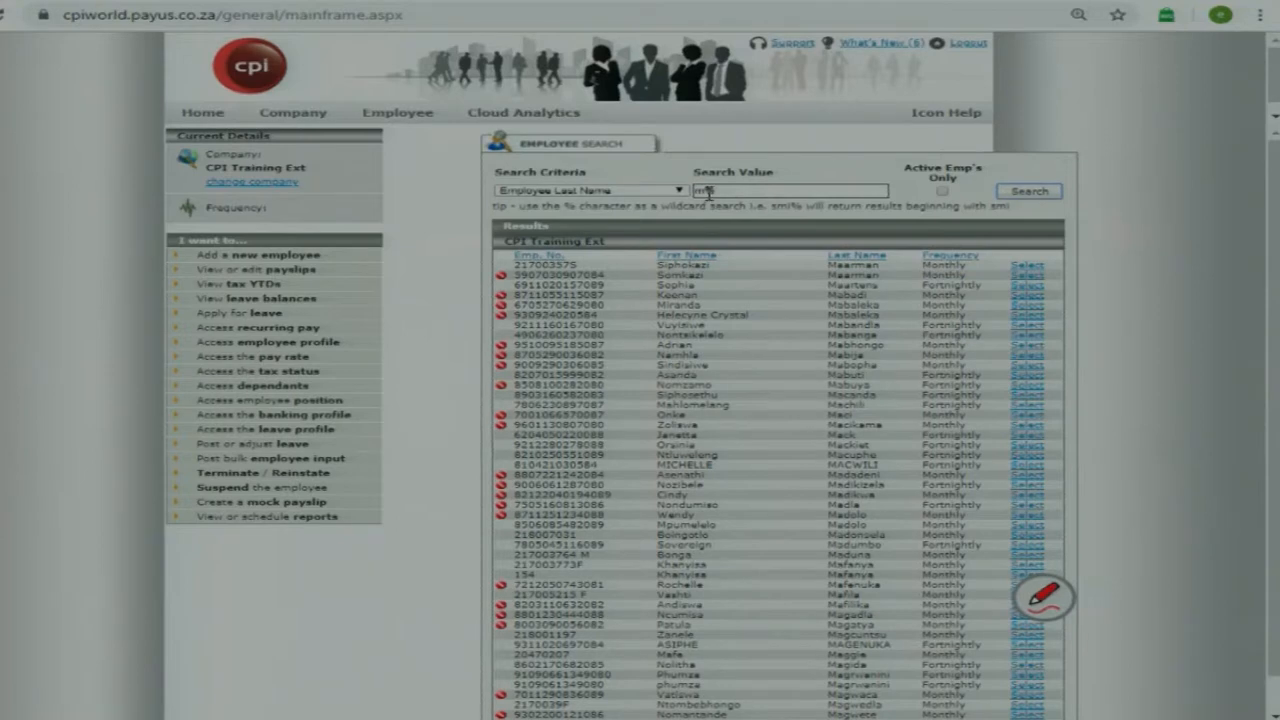
text(%)
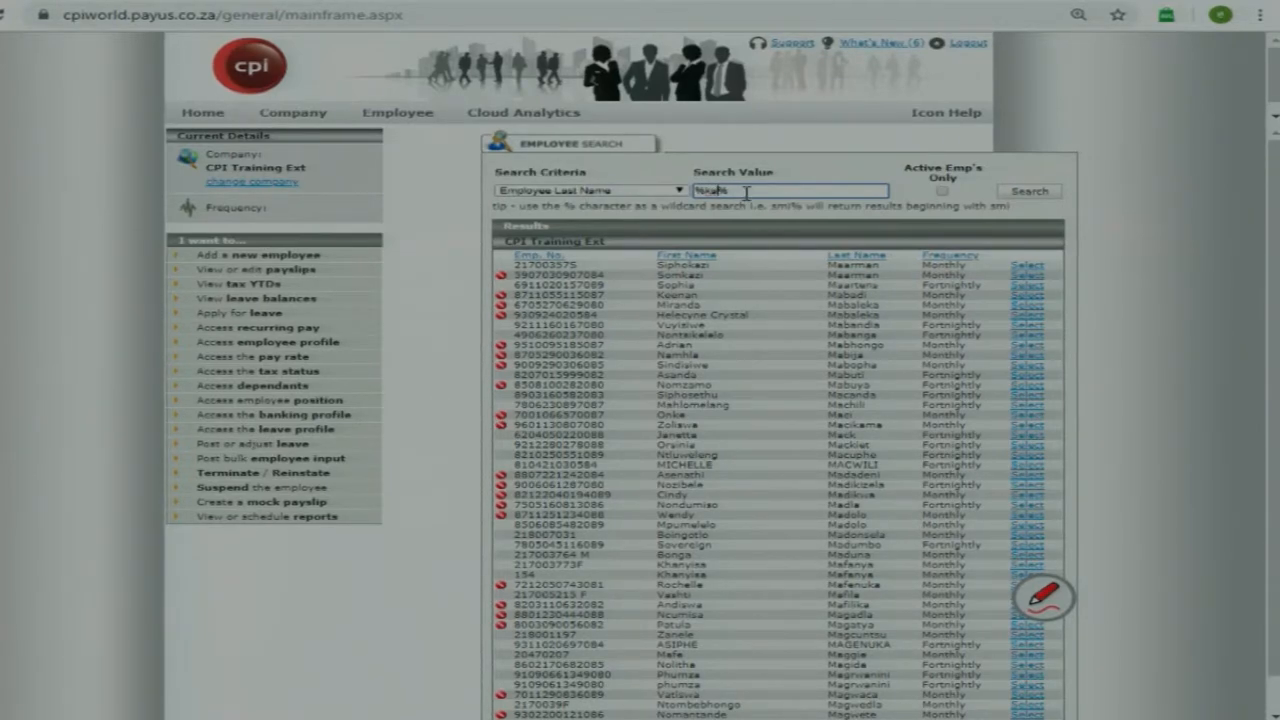
click(1029, 191)
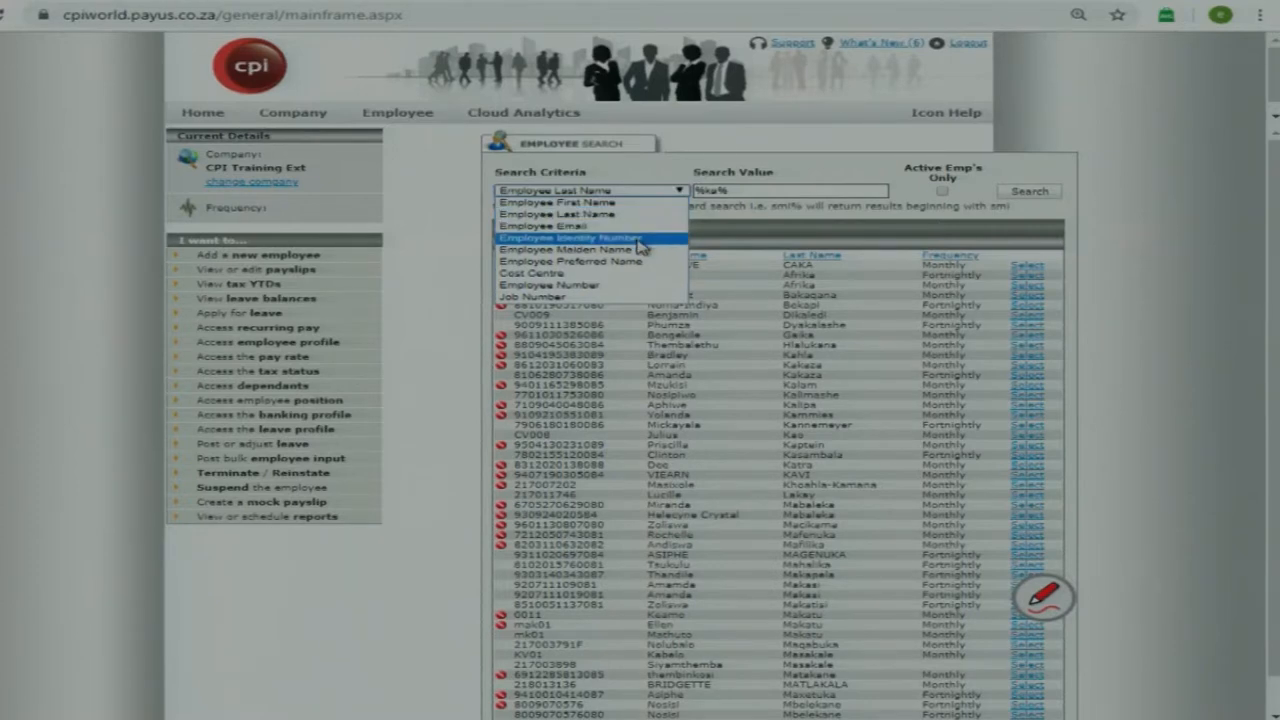
click(555, 225)
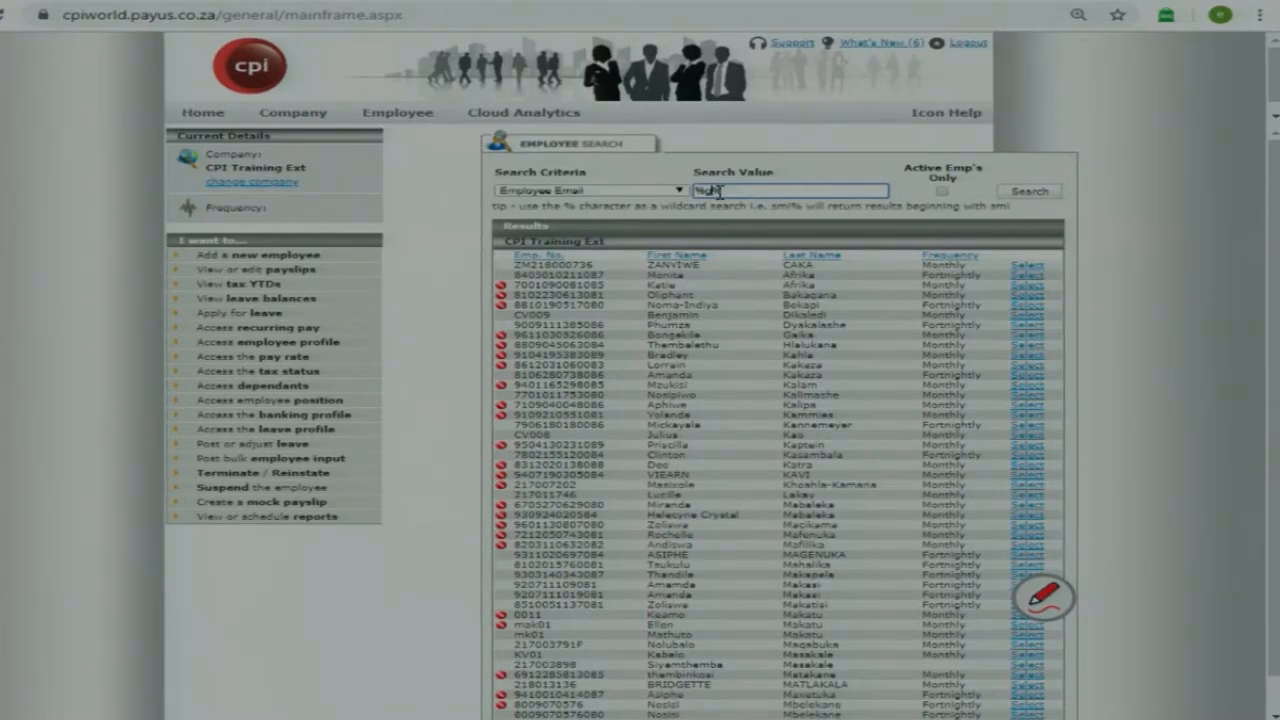
text(gmail%)
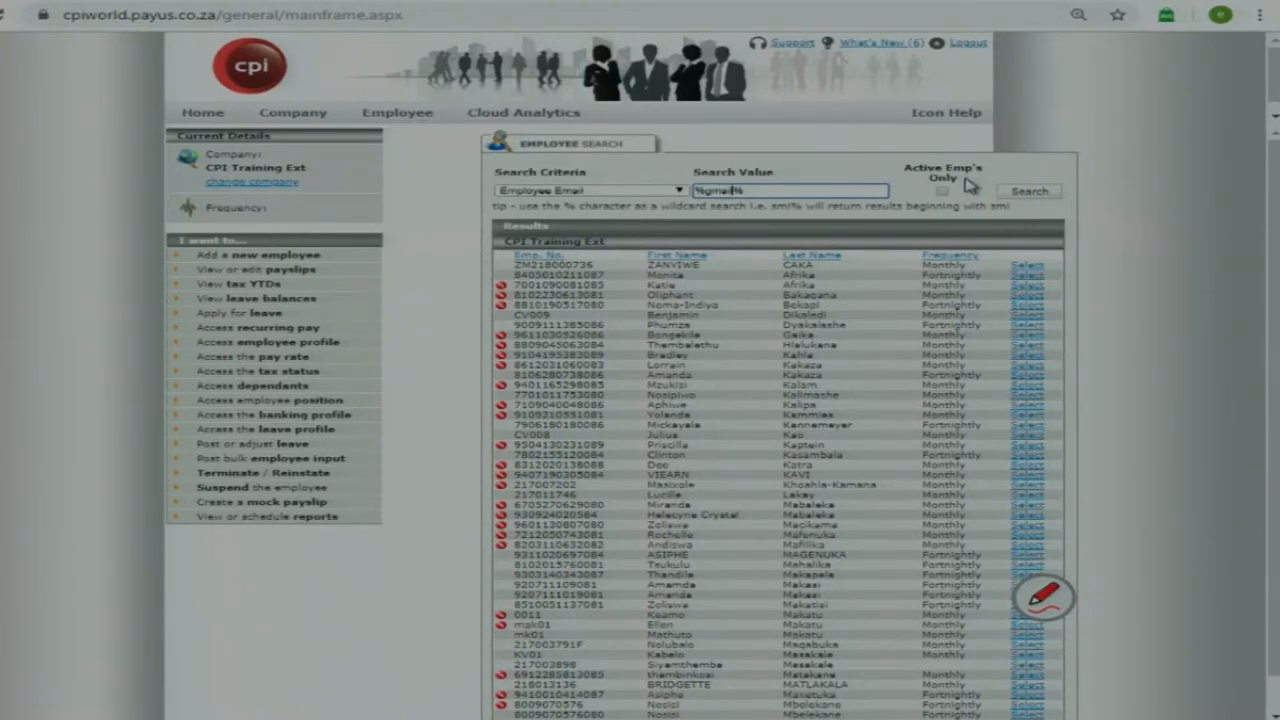
click(1028, 190)
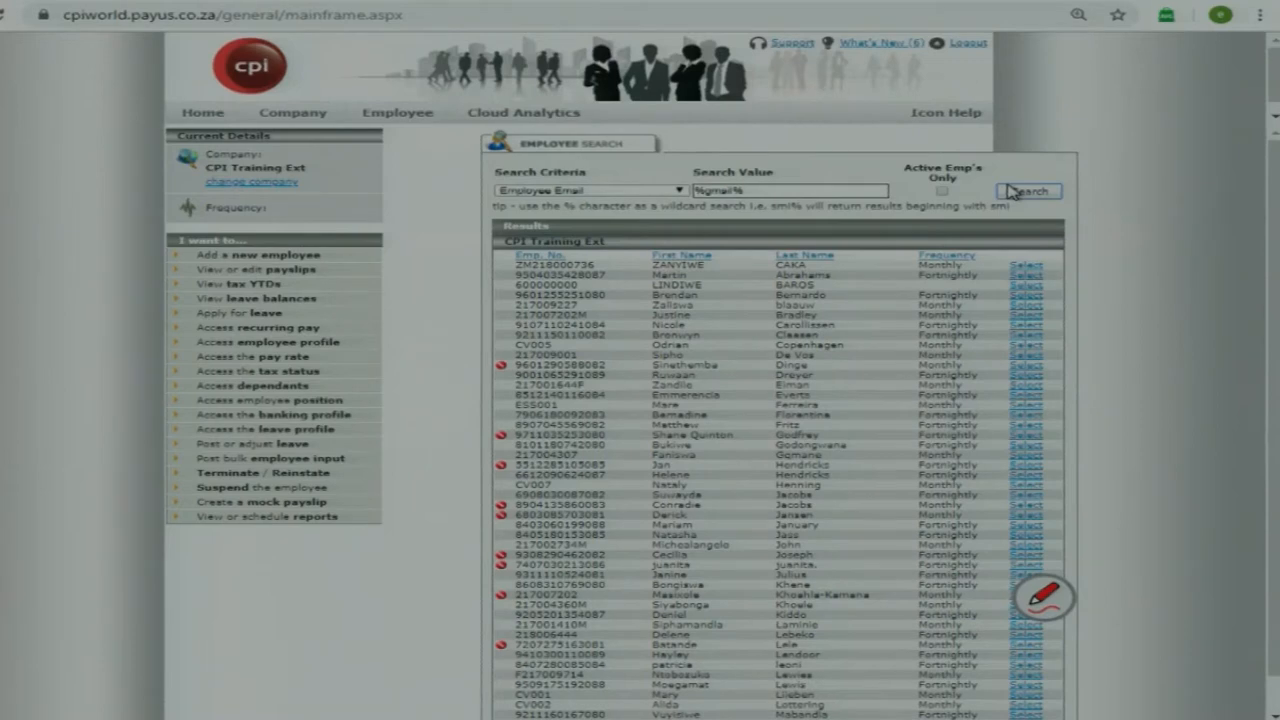
mouse_move(897, 248)
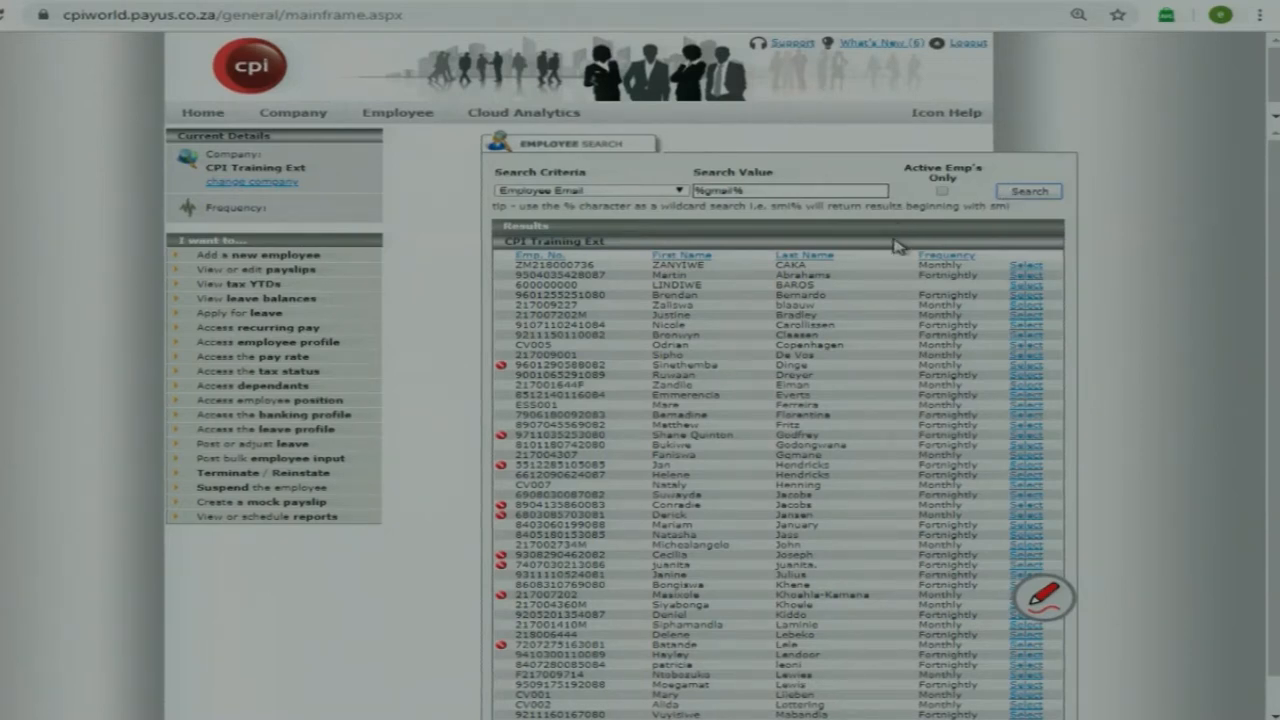
mouse_move(885, 218)
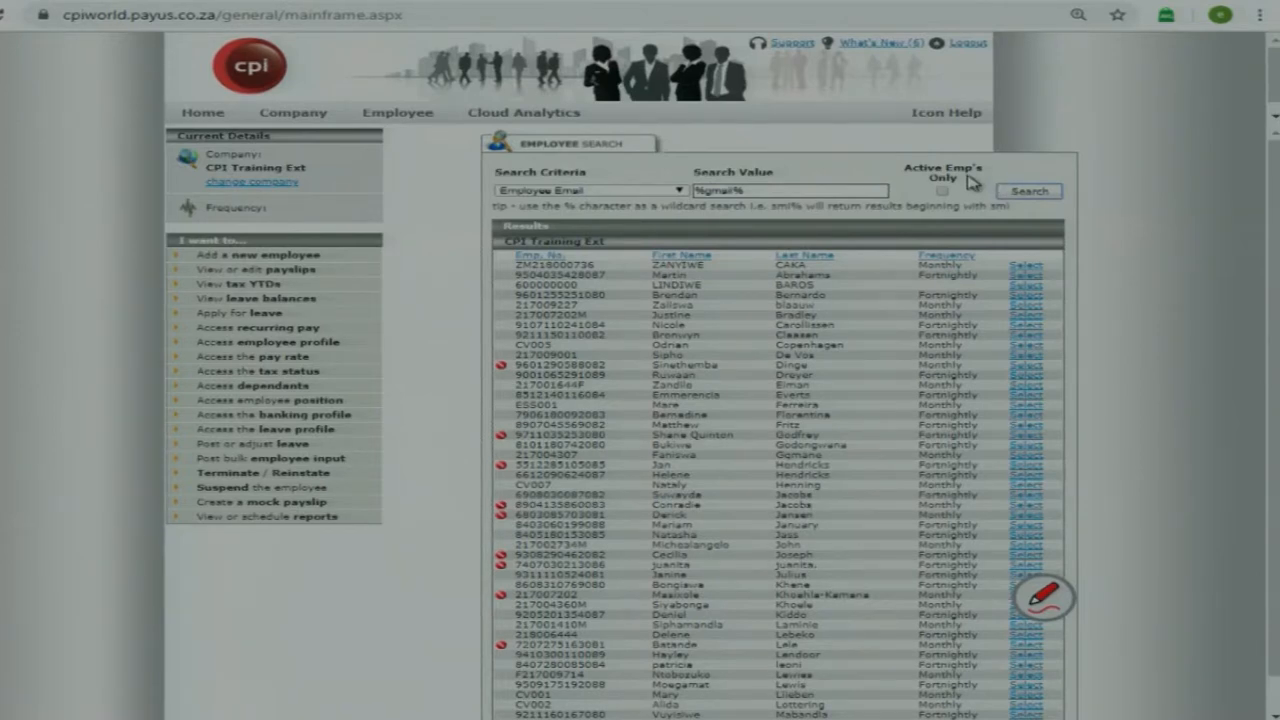
mouse_move(950, 200)
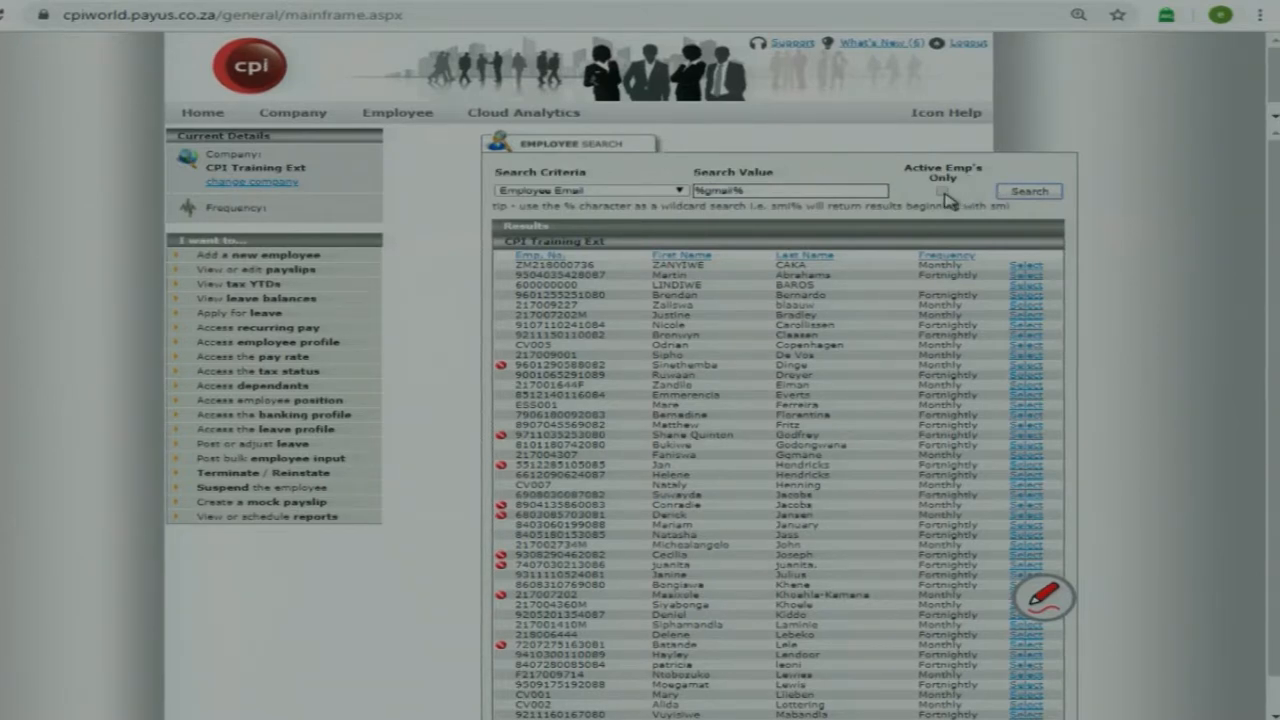
mouse_move(895, 247)
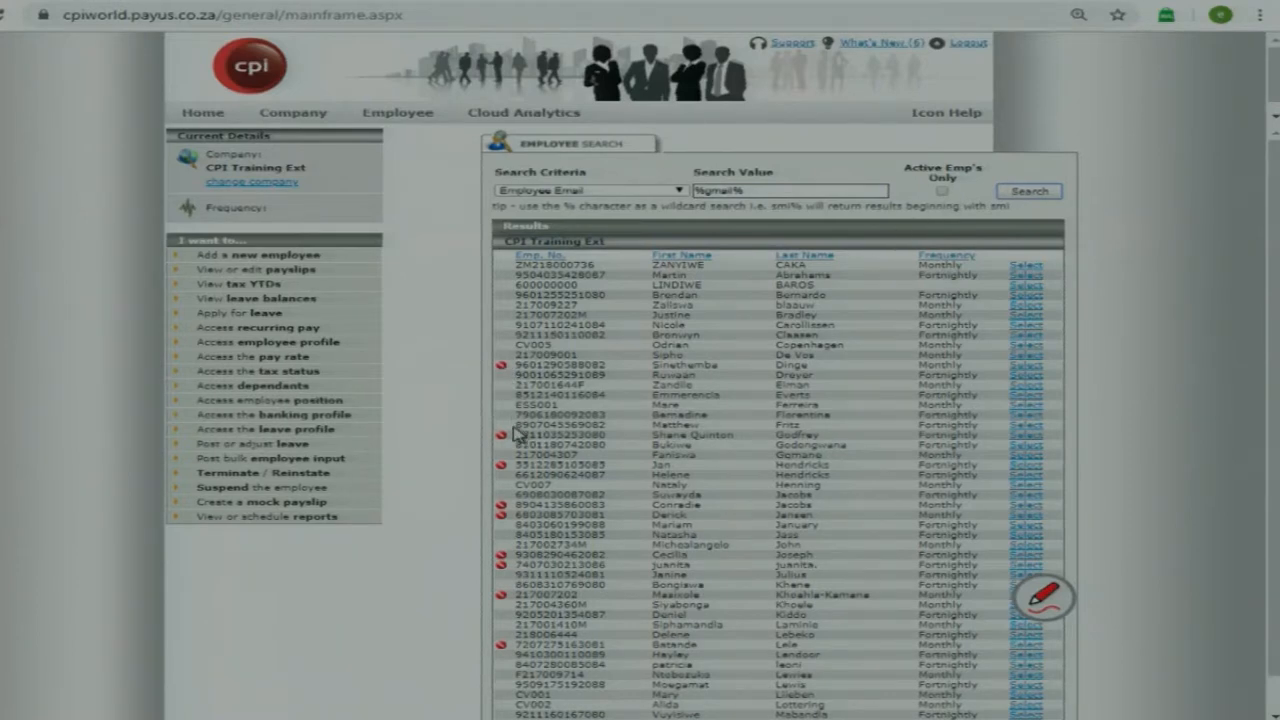
mouse_move(505, 538)
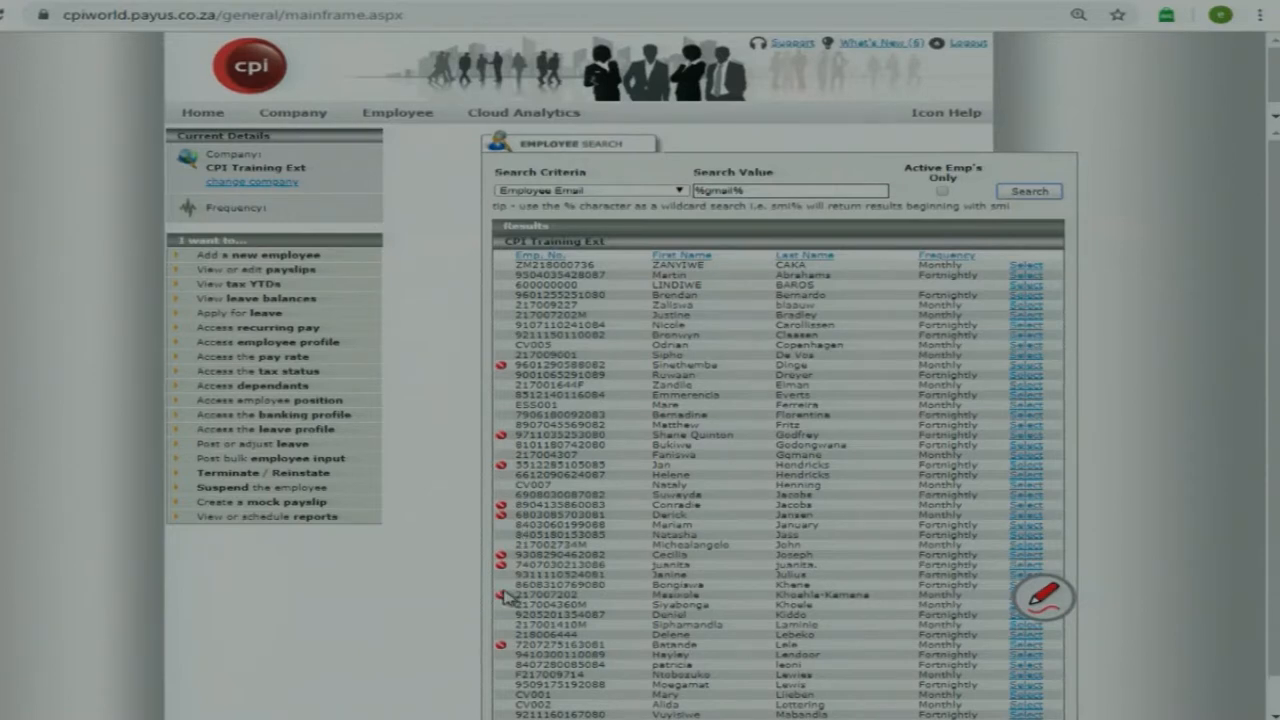
mouse_move(905, 322)
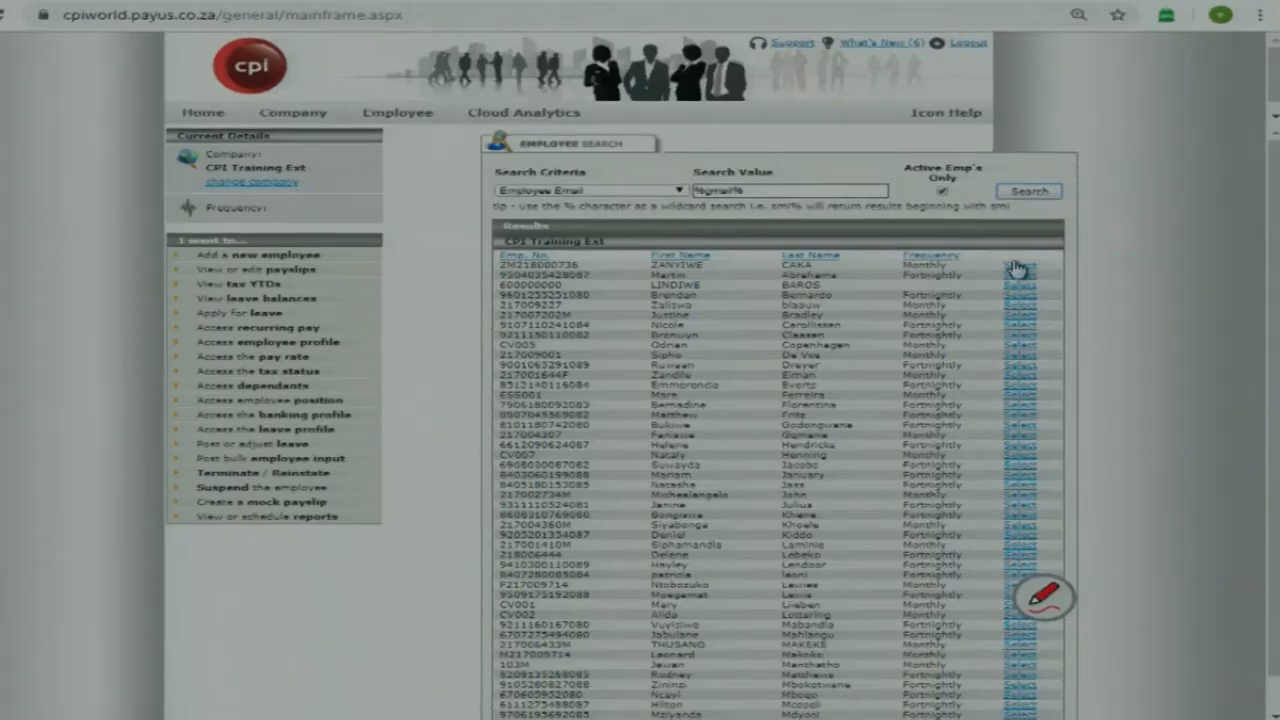
click(1019, 264)
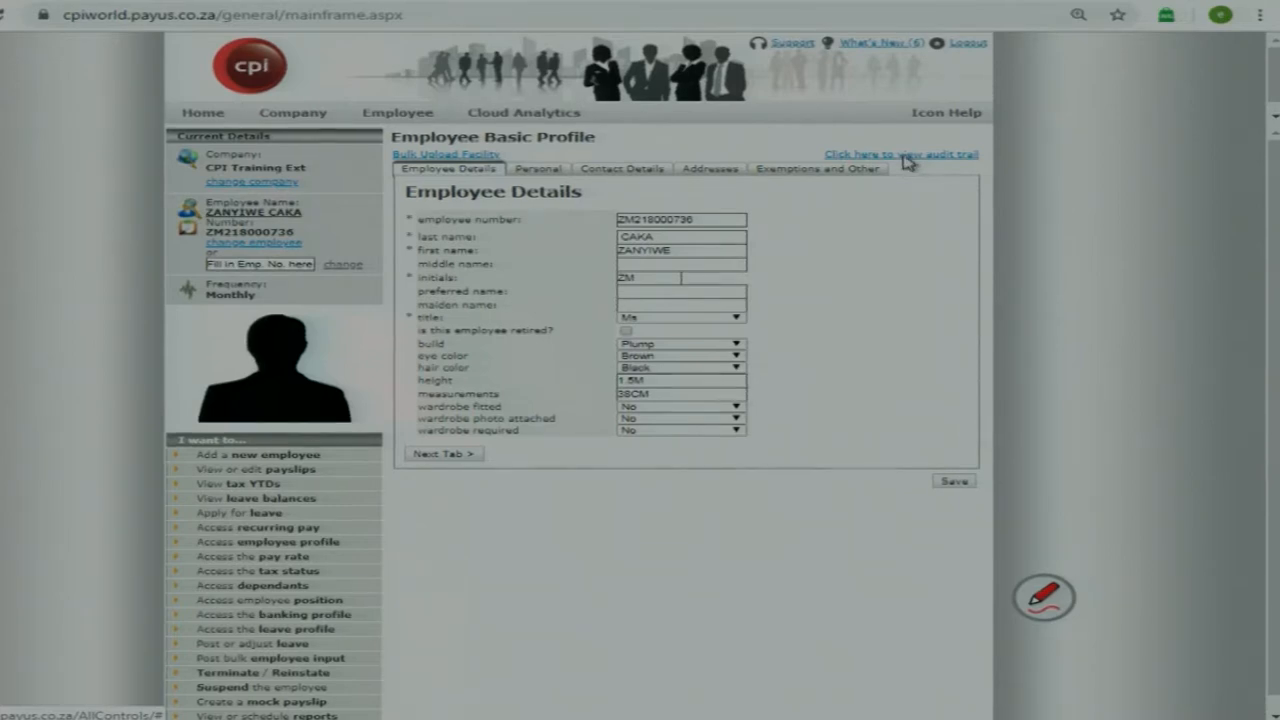
- View the profile audit trail, then open the September 2019 payslip for editing
click(900, 154)
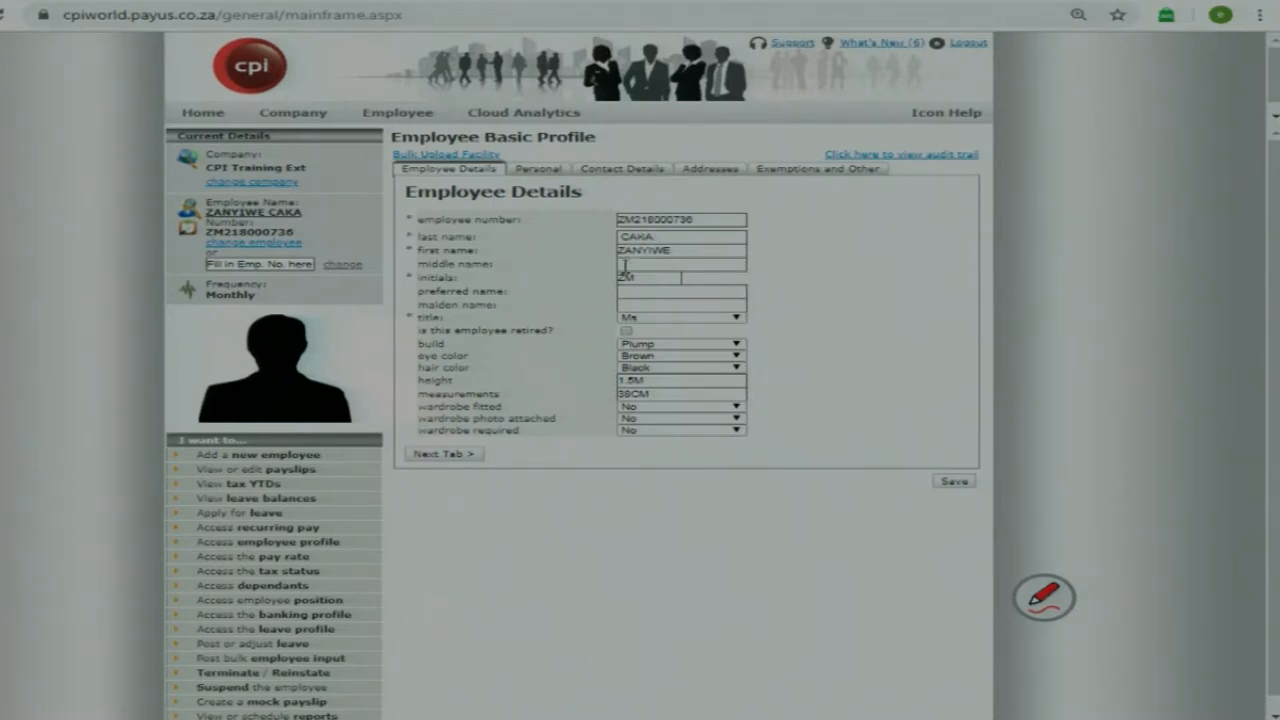
click(258, 469)
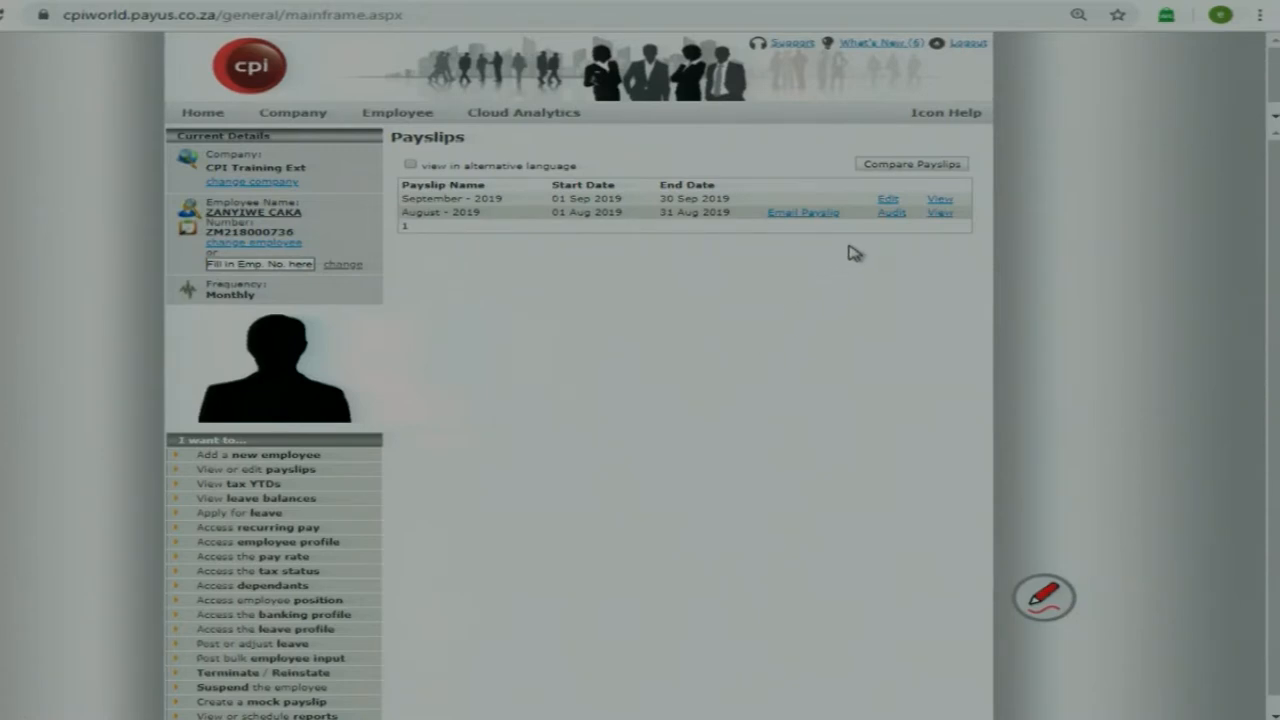
click(886, 198)
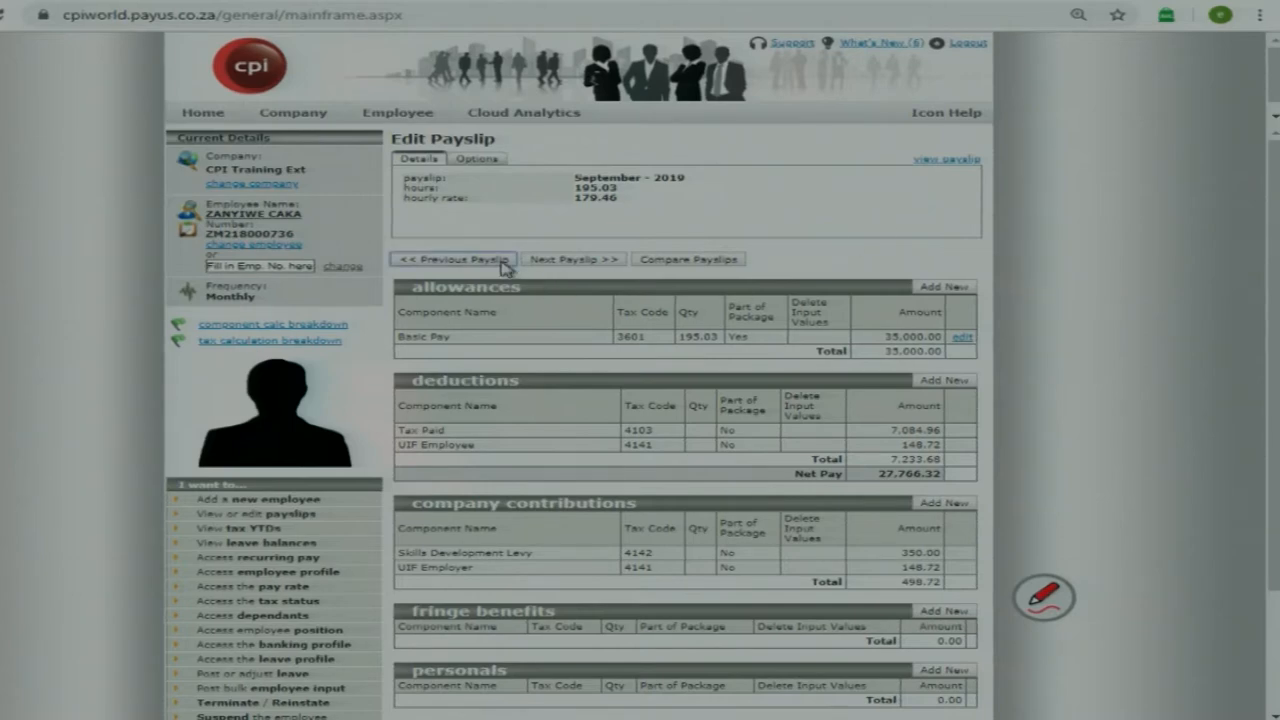
- Review the Terminate / Reinstate settings, then reopen the September 2019 payslip for editing
scroll(down, 3)
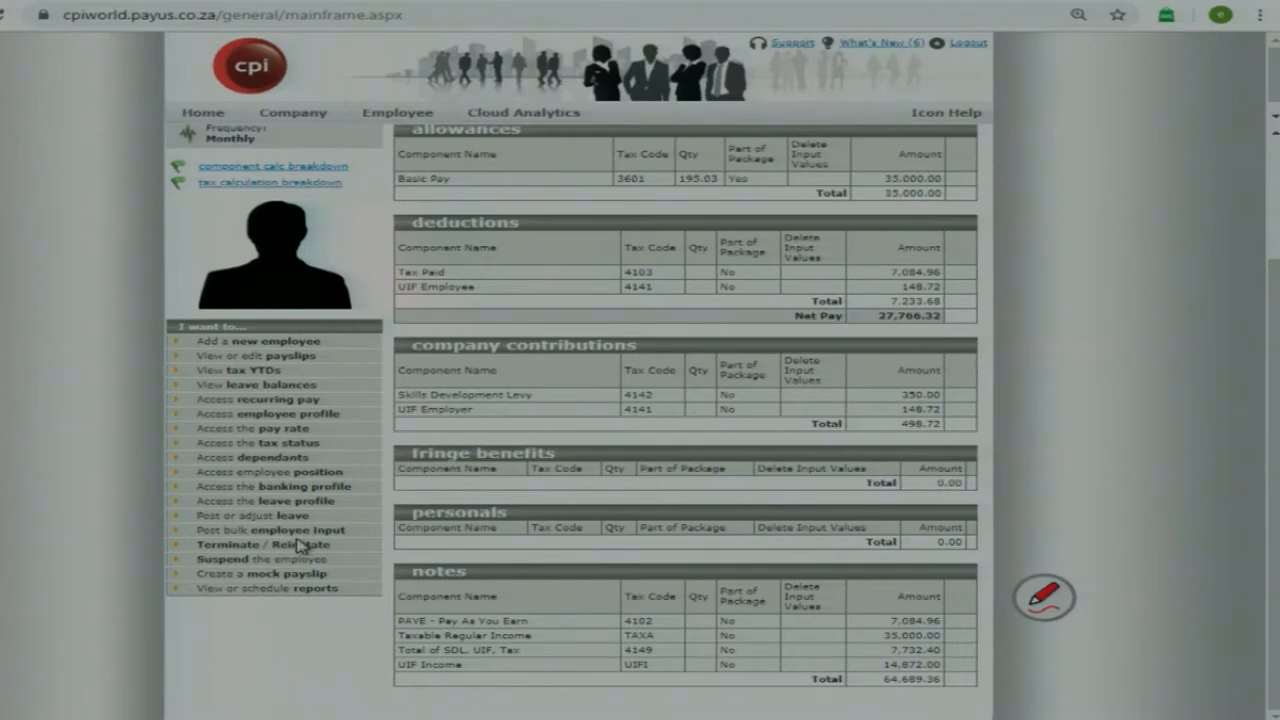
click(256, 556)
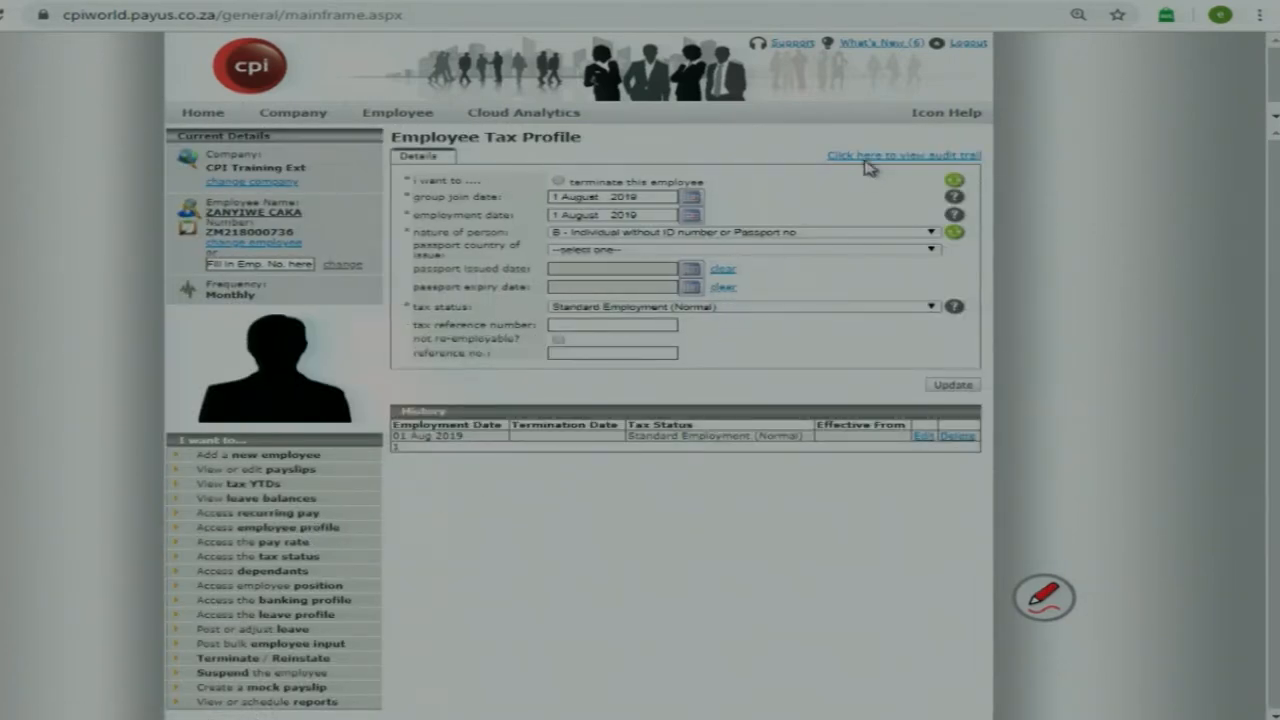
mouse_move(455, 395)
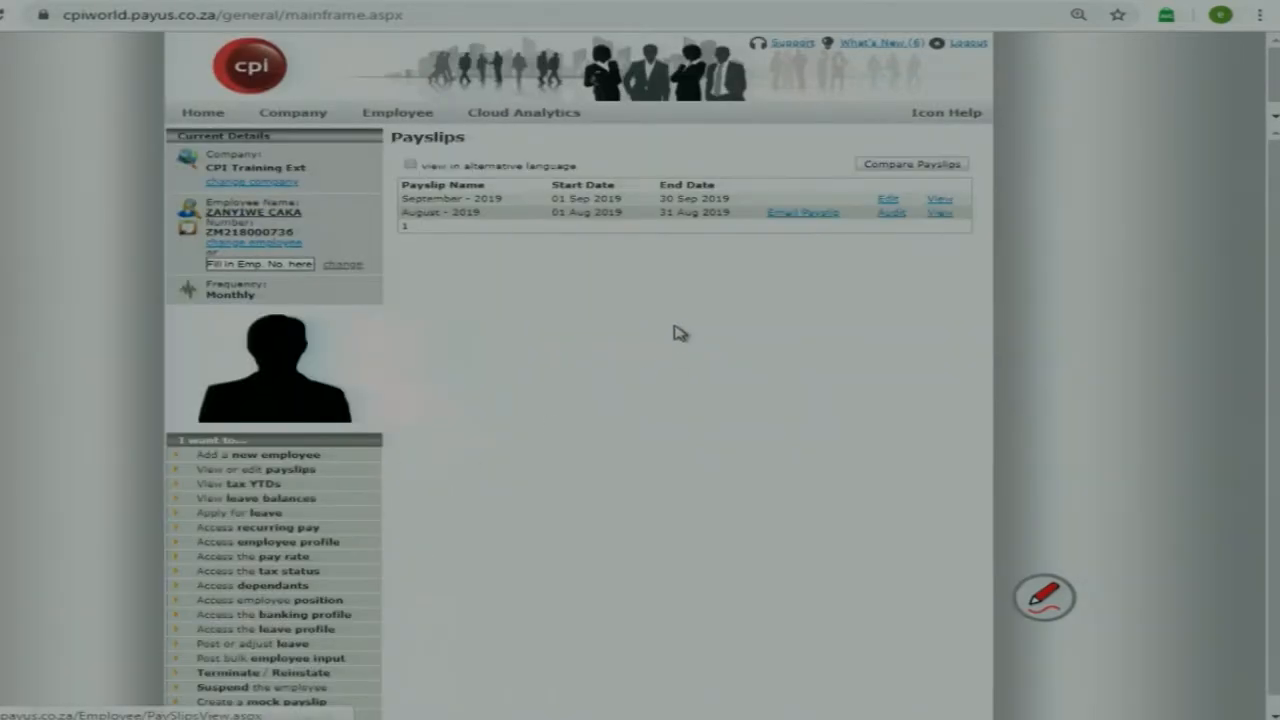
click(886, 198)
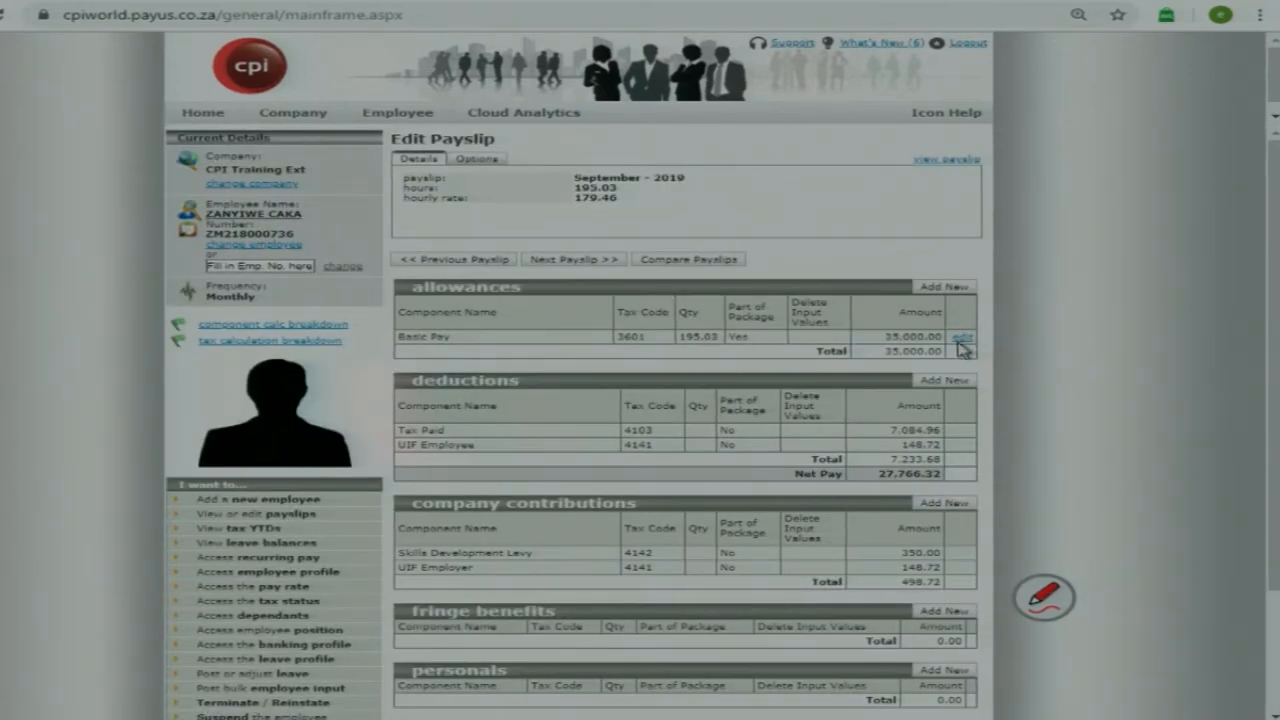
click(961, 336)
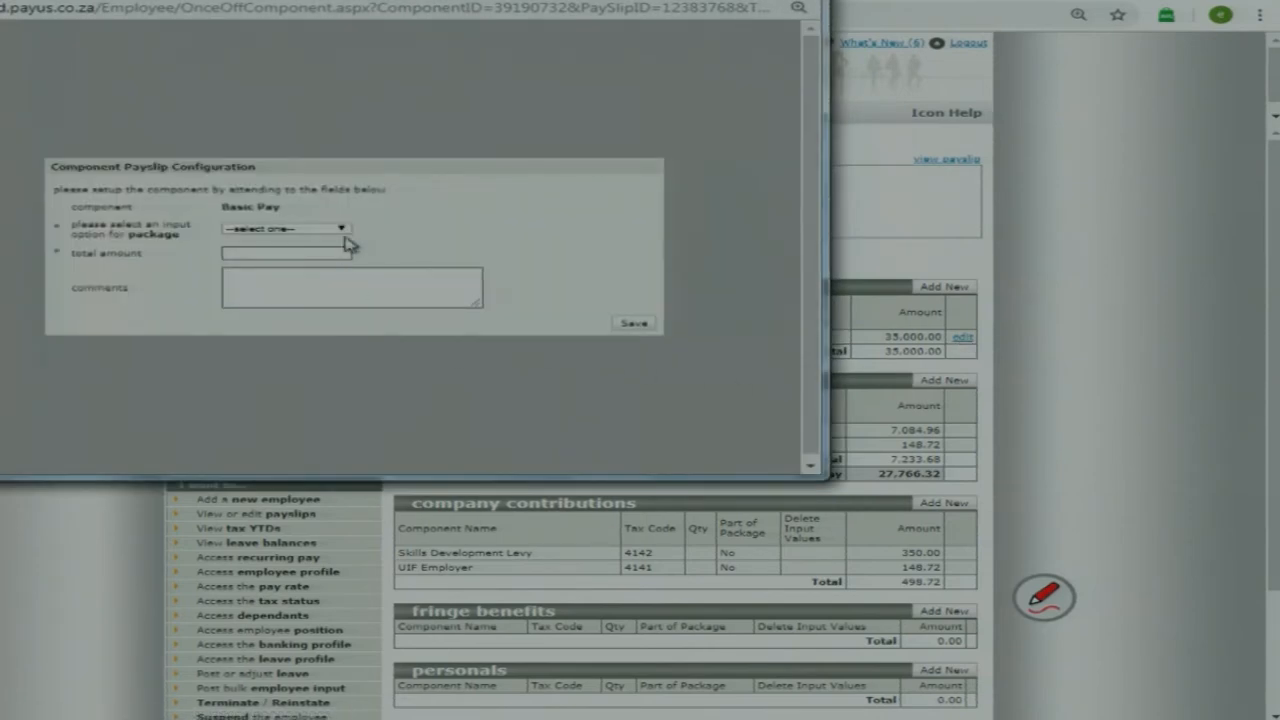
click(285, 228)
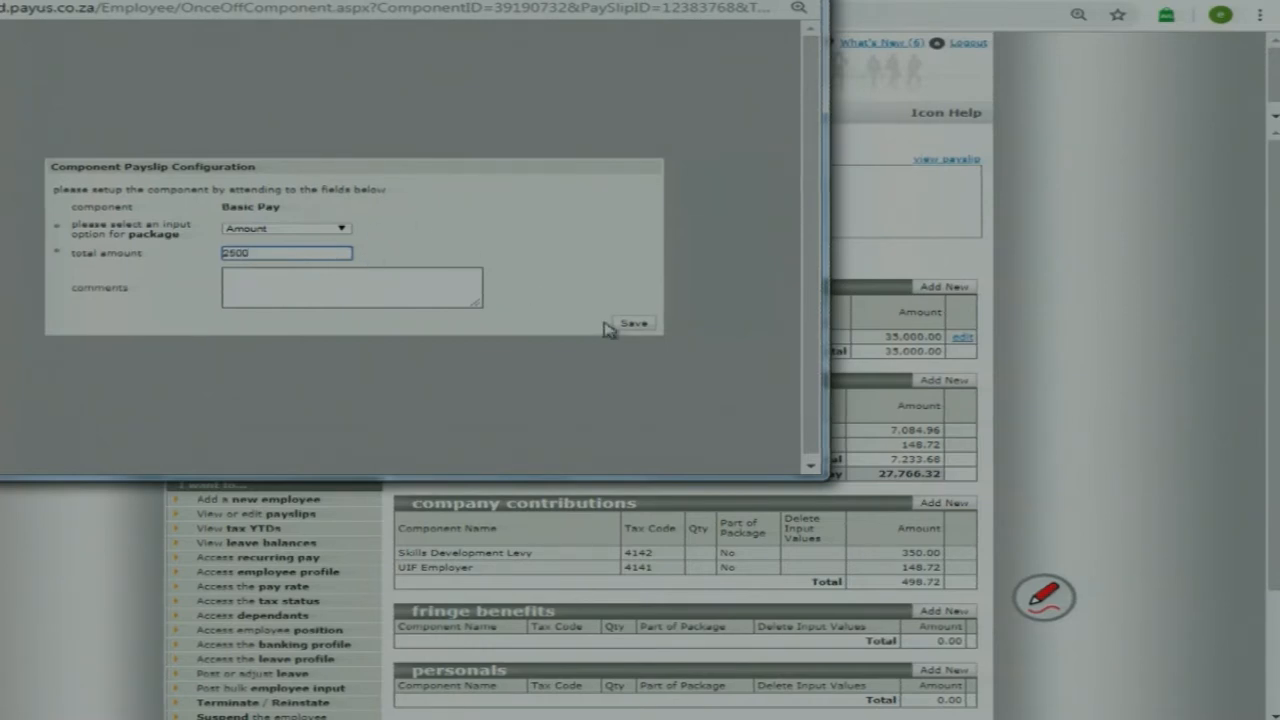
click(633, 322)
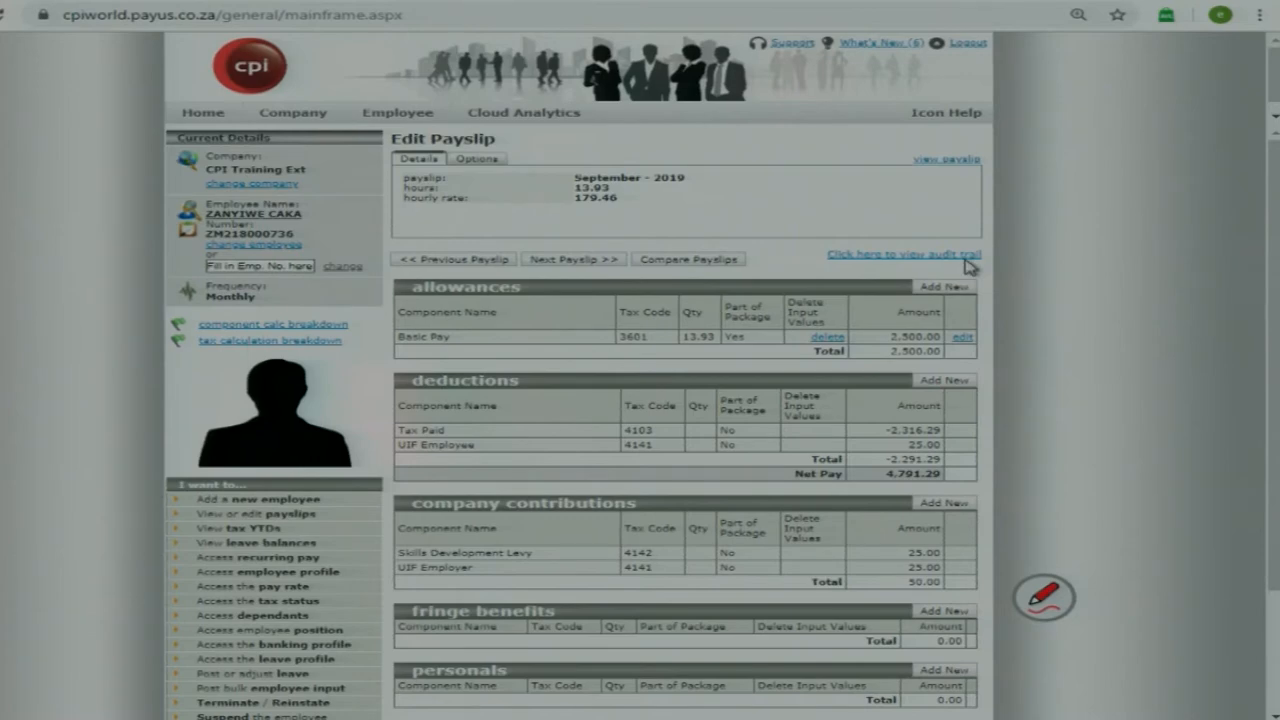
mouse_move(925, 258)
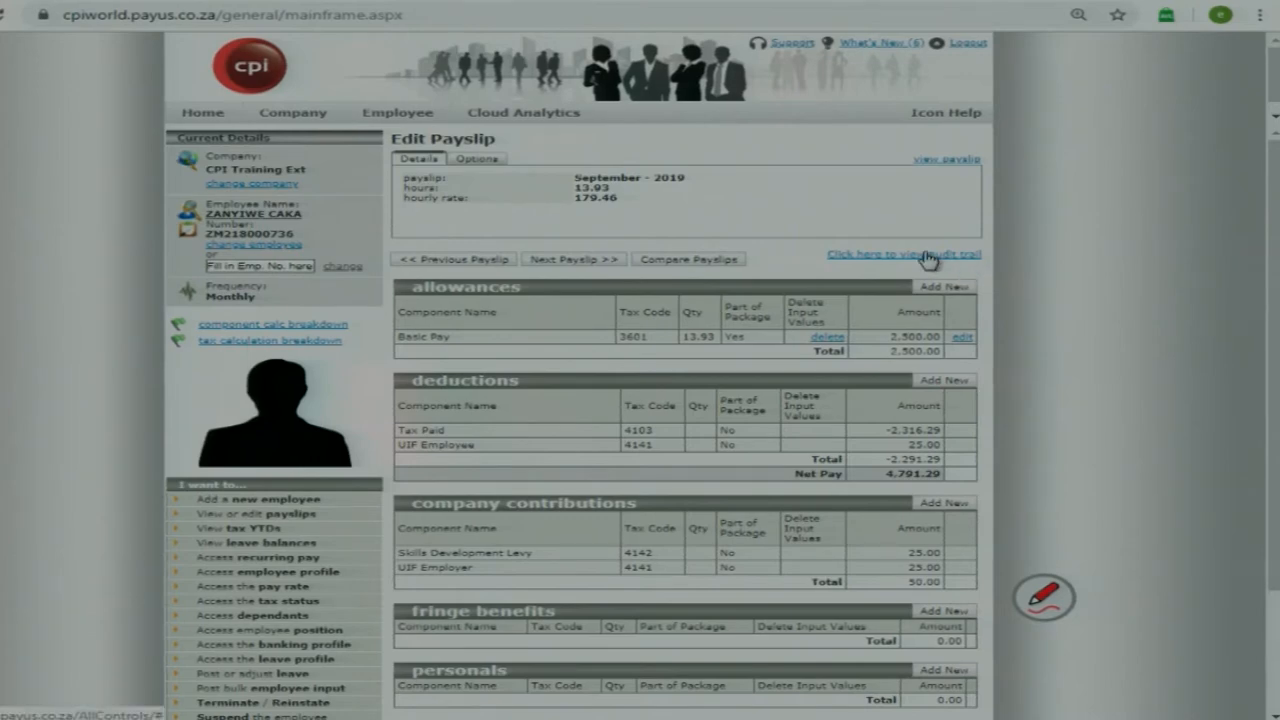
click(900, 253)
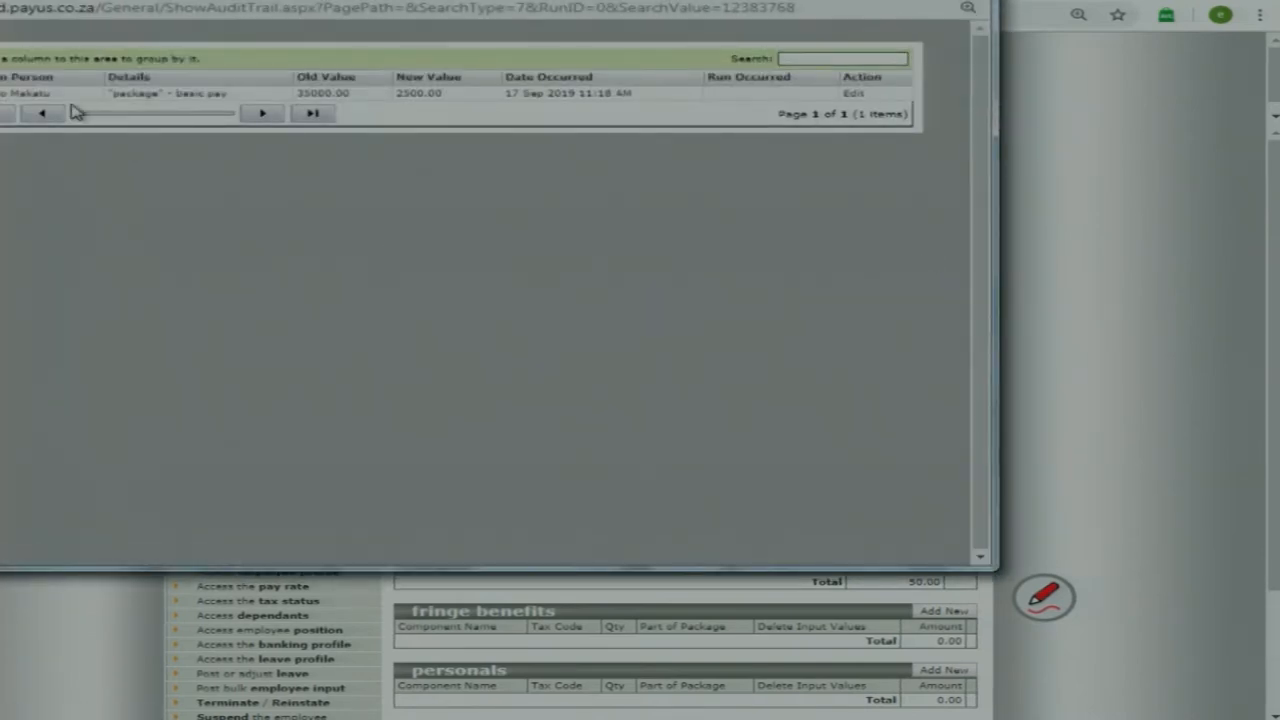
mouse_move(640, 115)
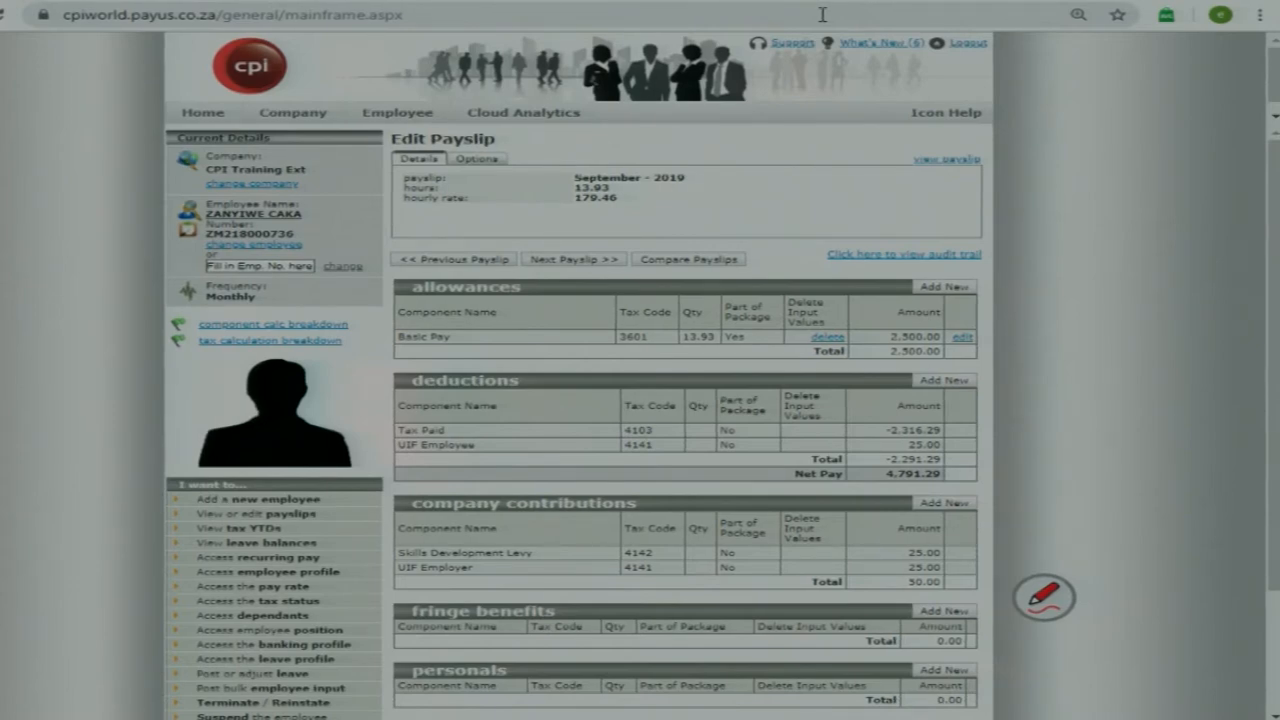
mouse_move(555, 312)
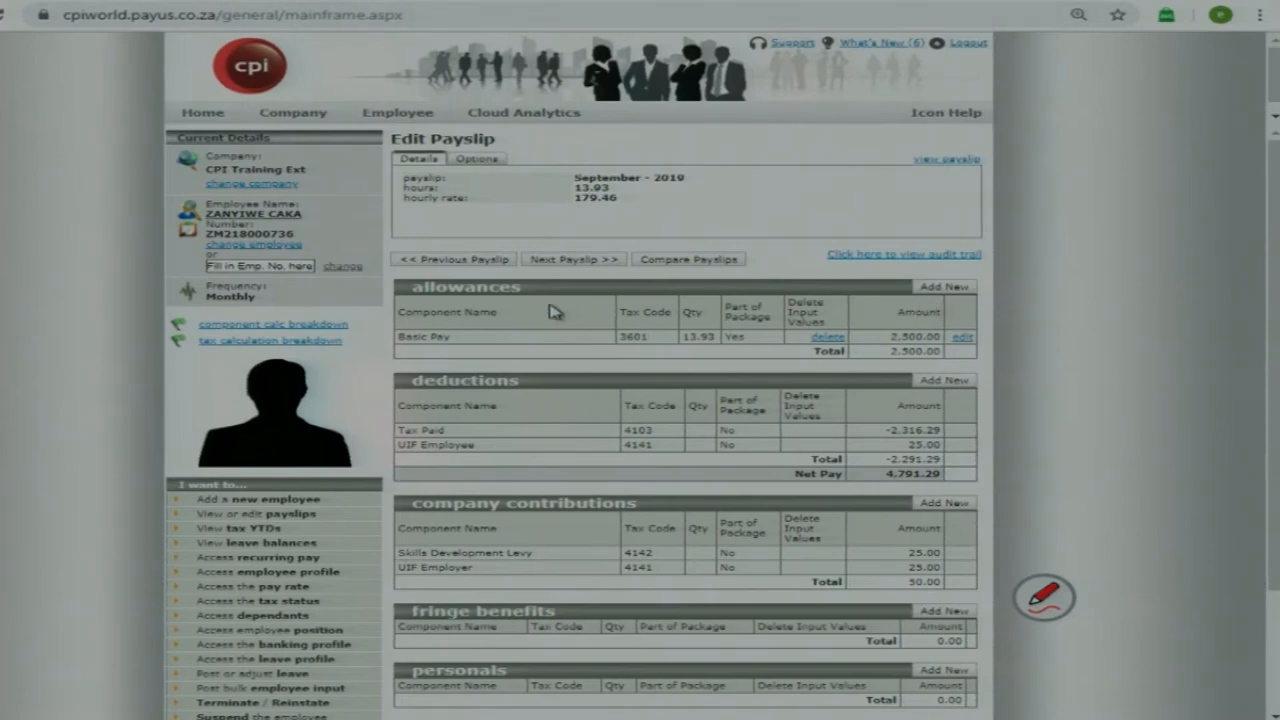
- Add a new Bonus allowance with amount 100 and save it
click(943, 287)
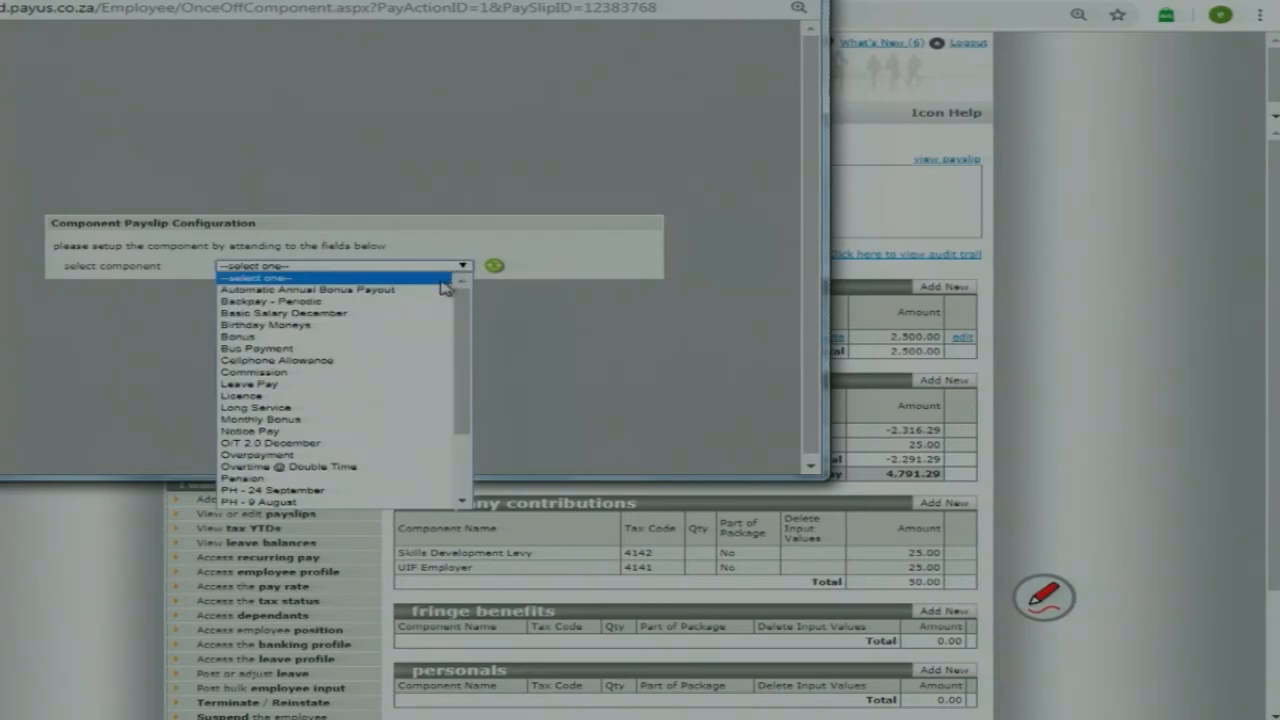
click(237, 336)
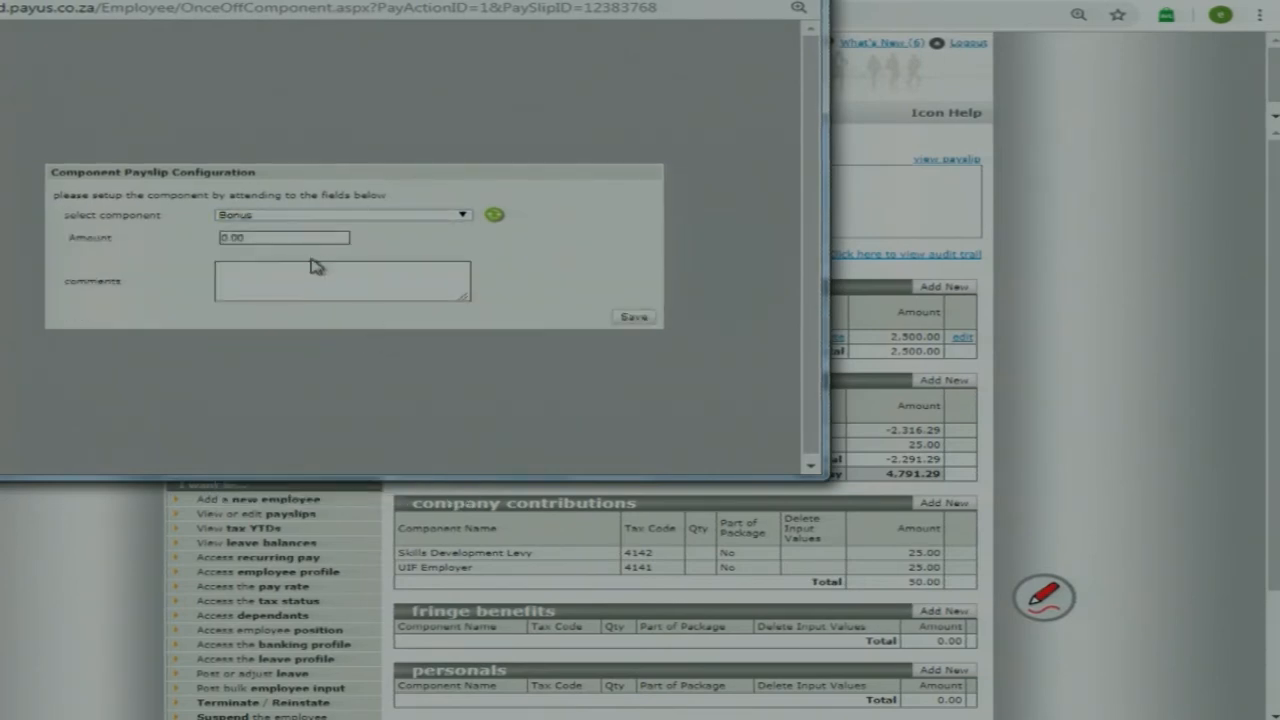
text(100)
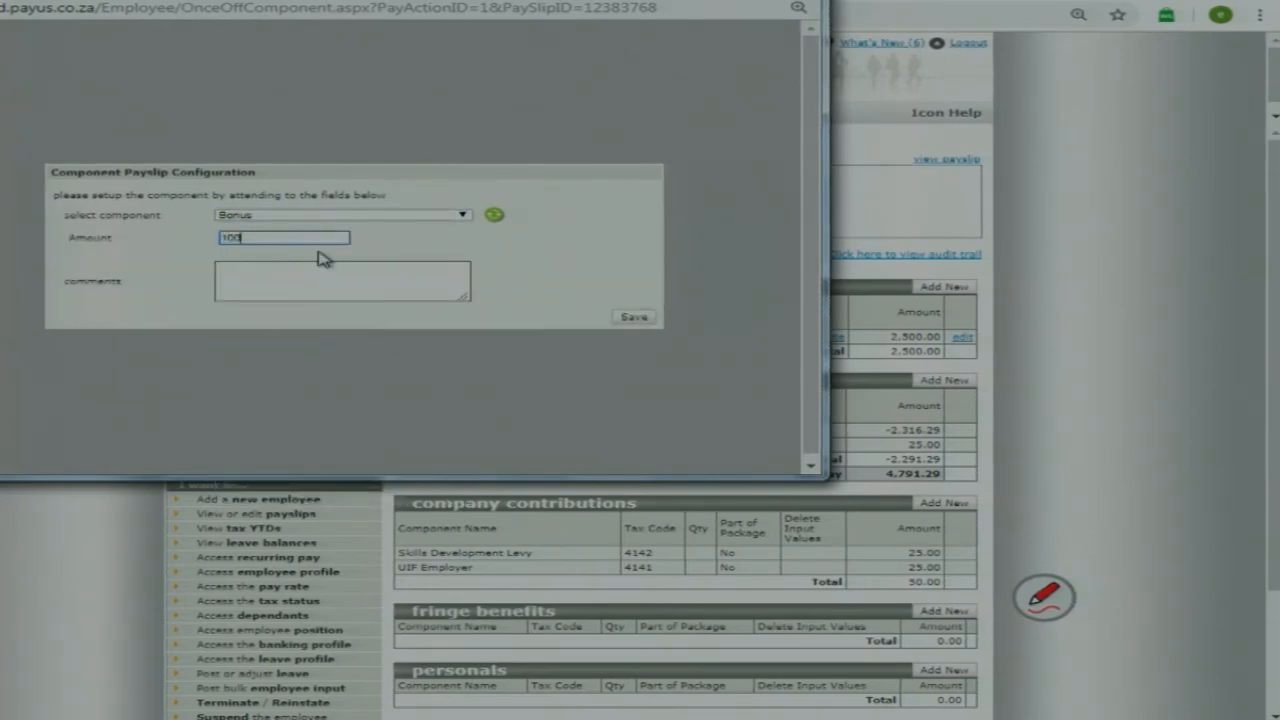
click(633, 317)
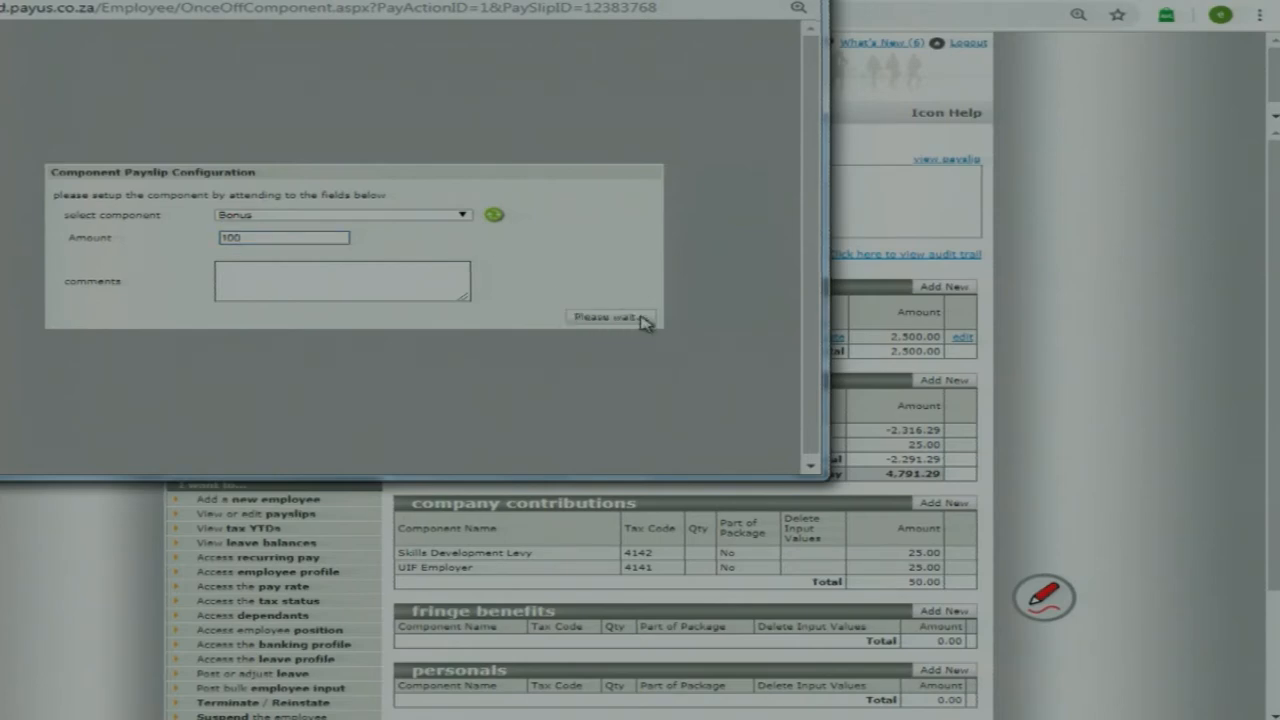
click(610, 317)
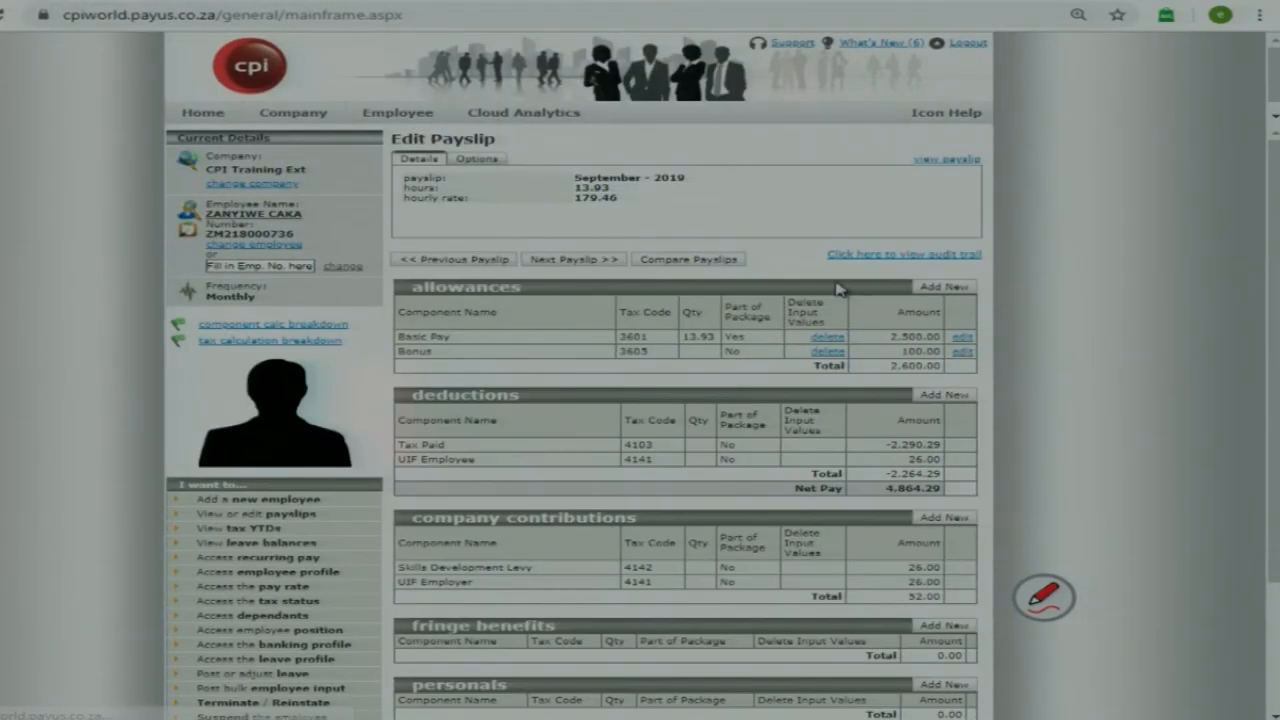
click(903, 253)
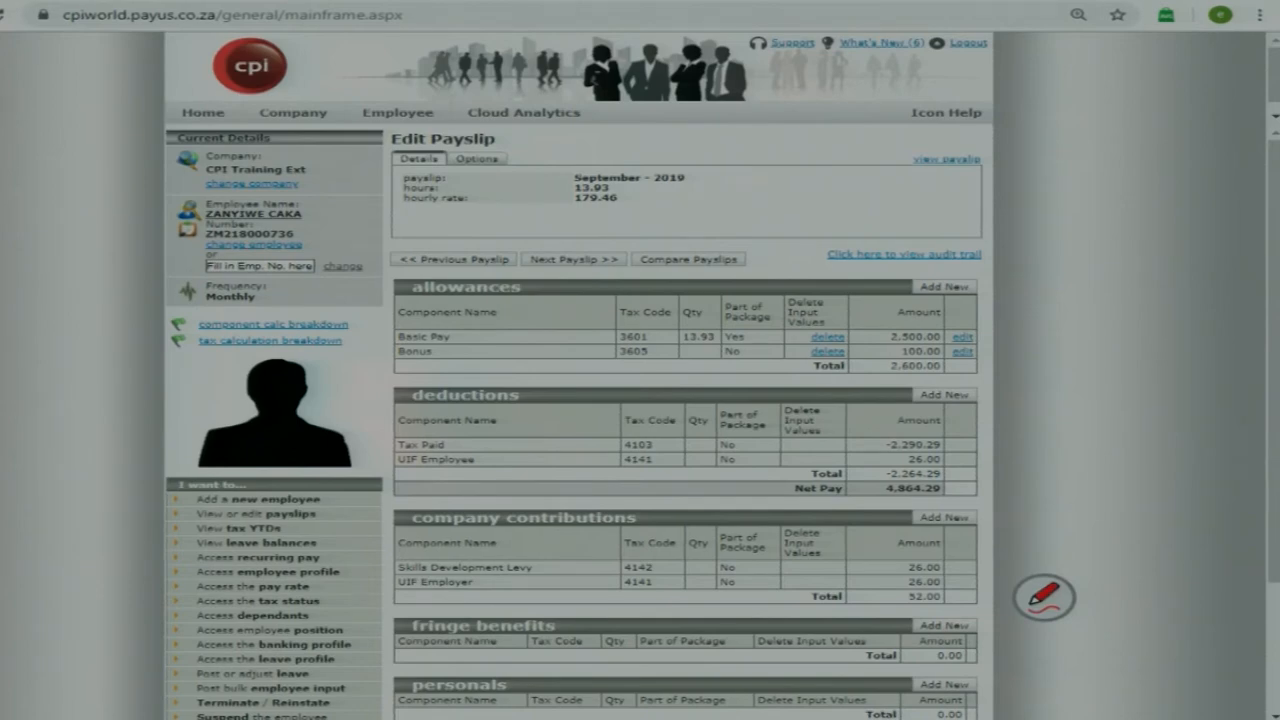
click(398, 112)
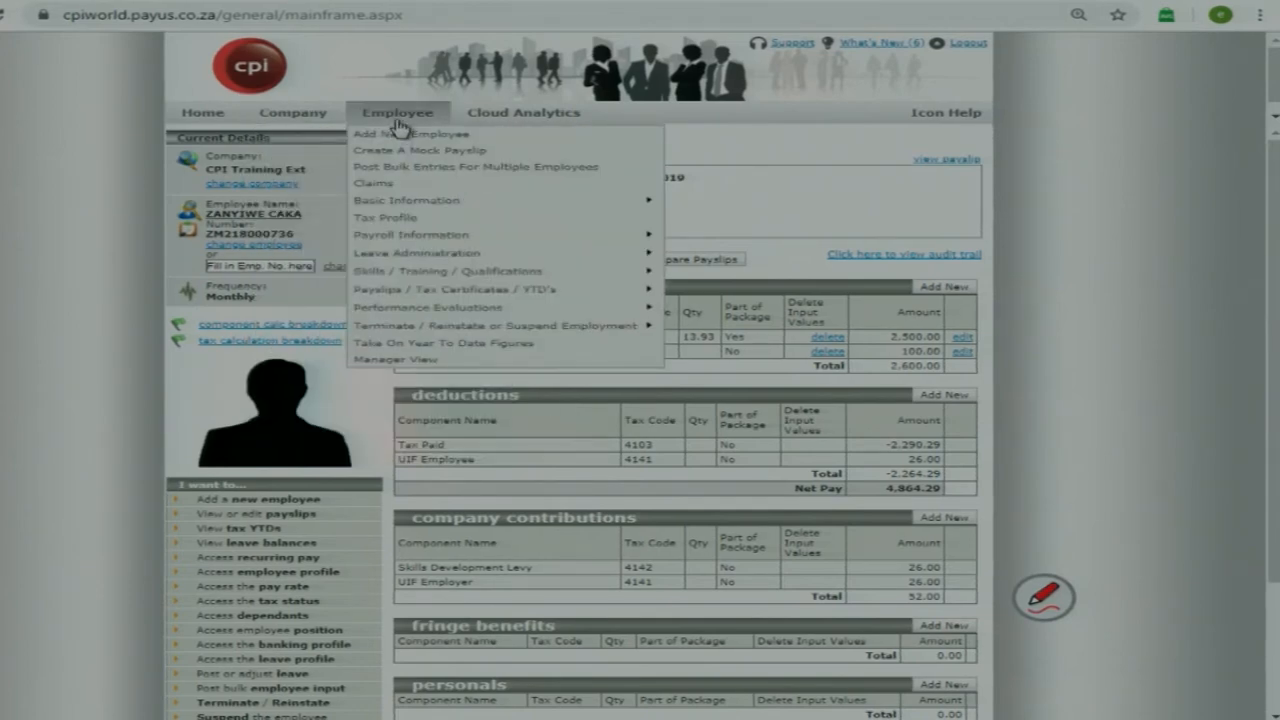
click(293, 112)
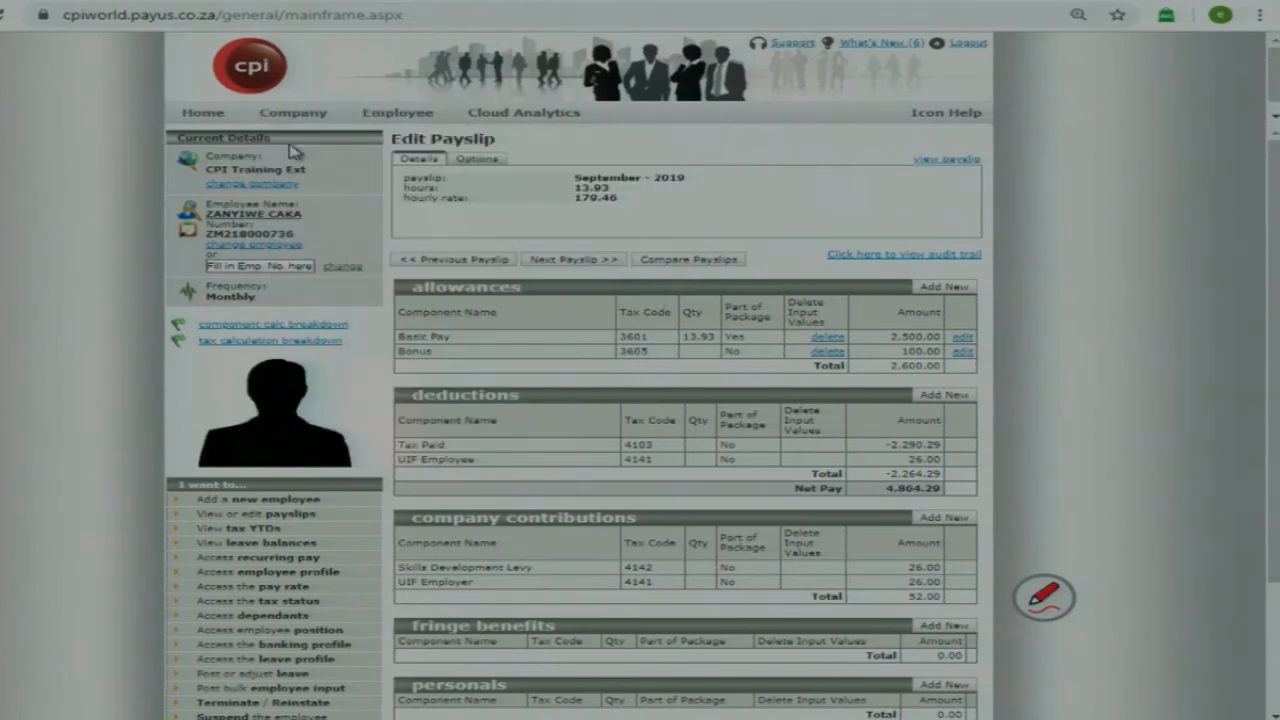
click(397, 112)
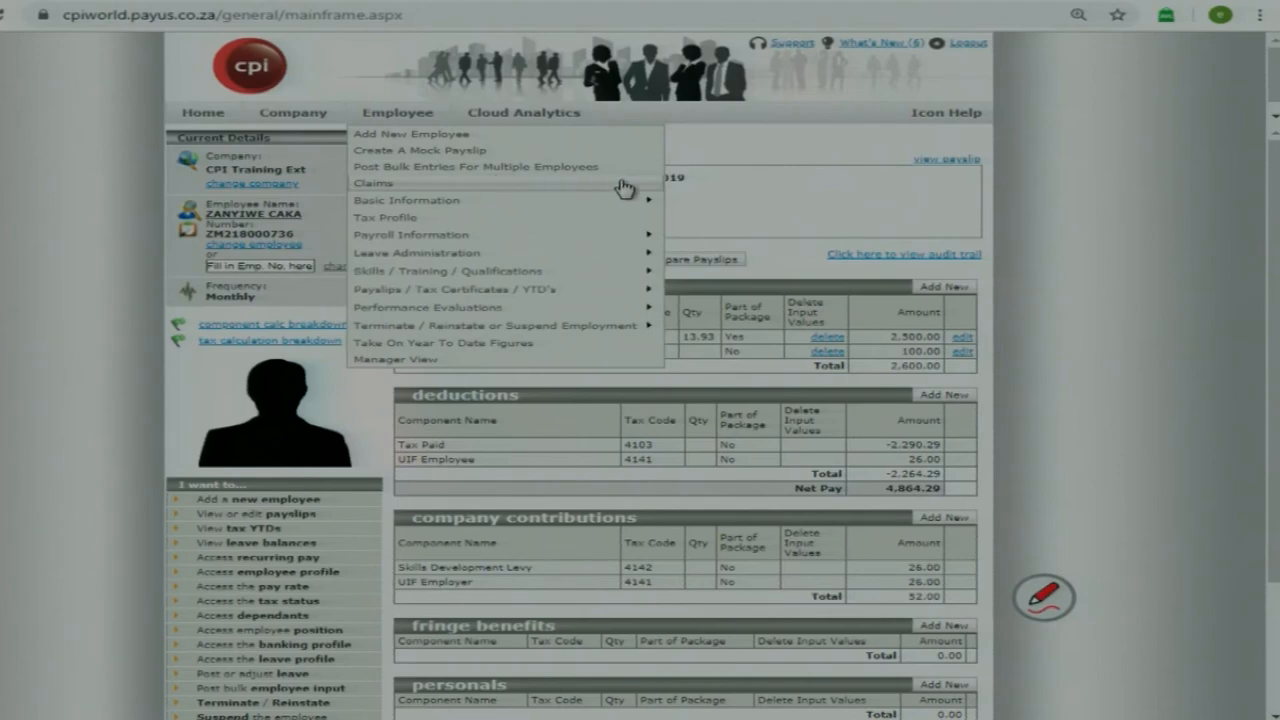
click(268, 138)
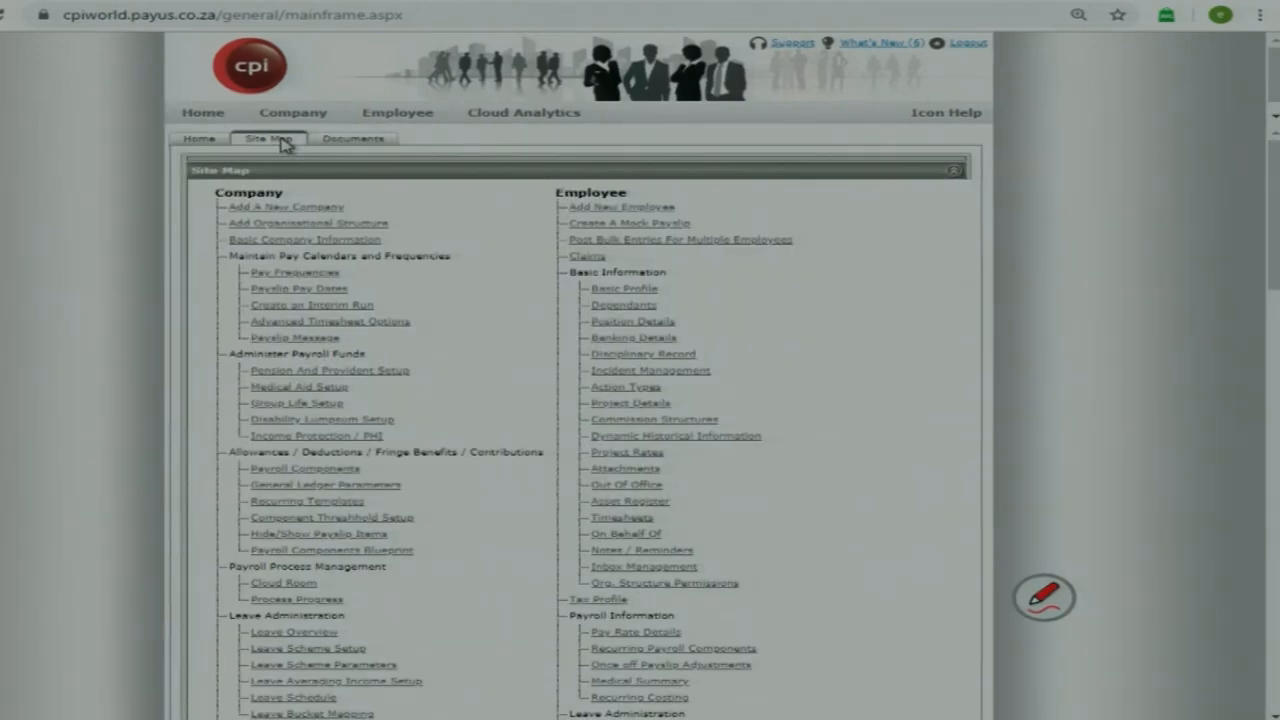
click(397, 112)
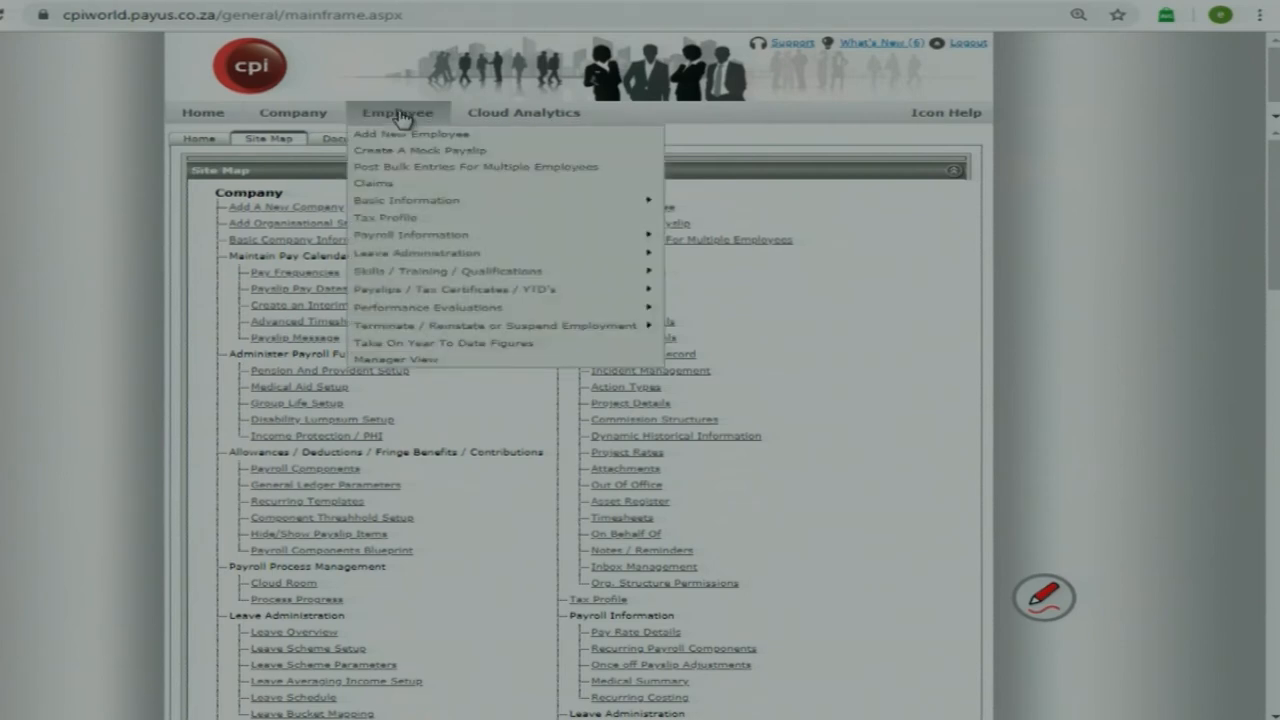
click(397, 112)
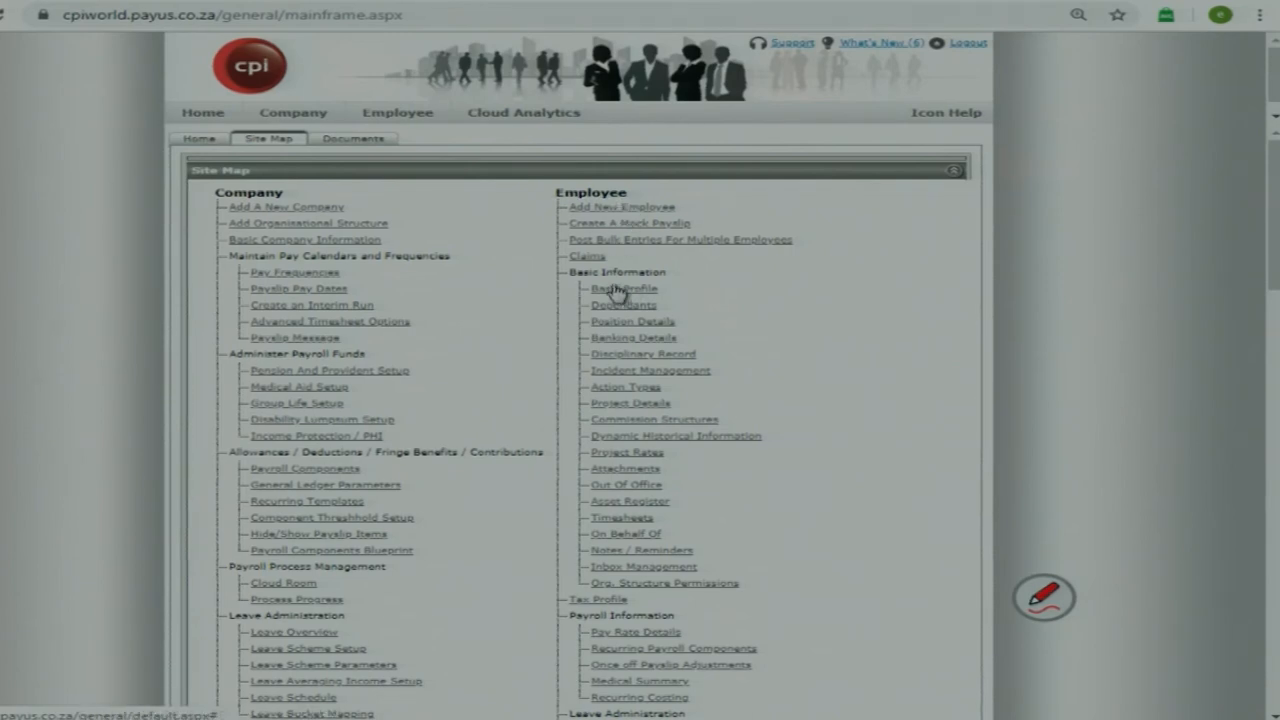
click(623, 288)
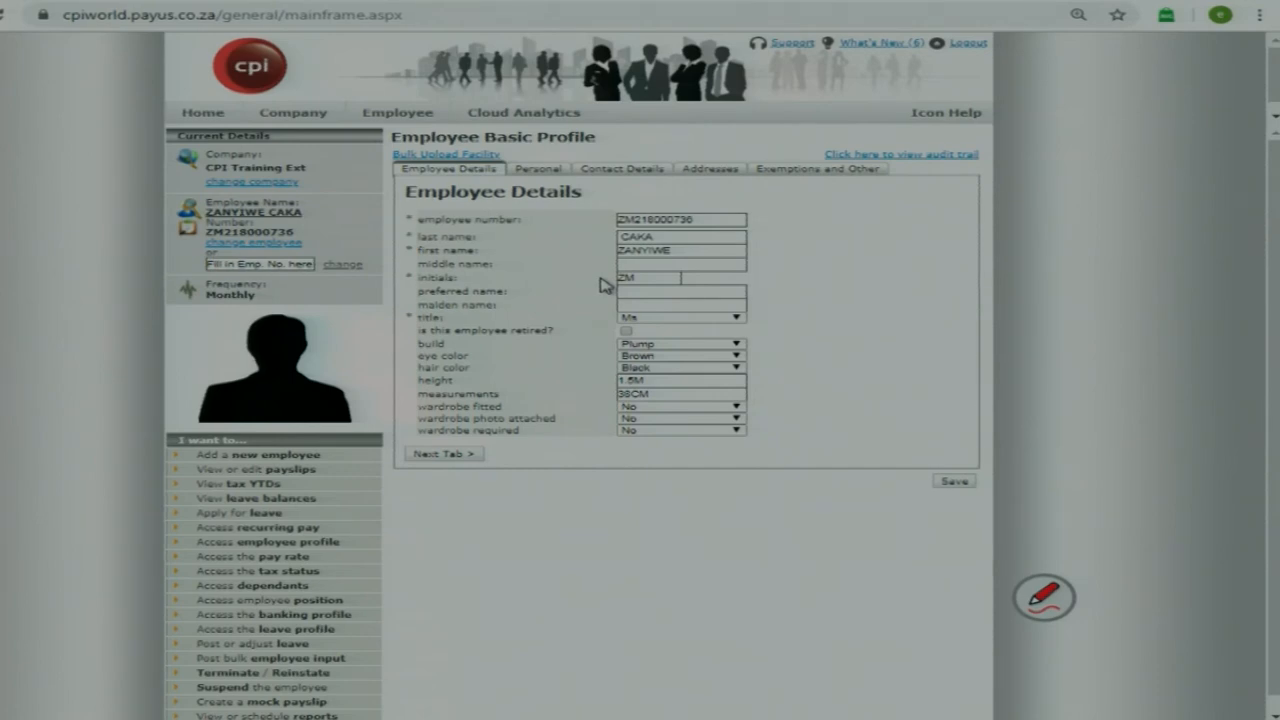
mouse_move(416, 473)
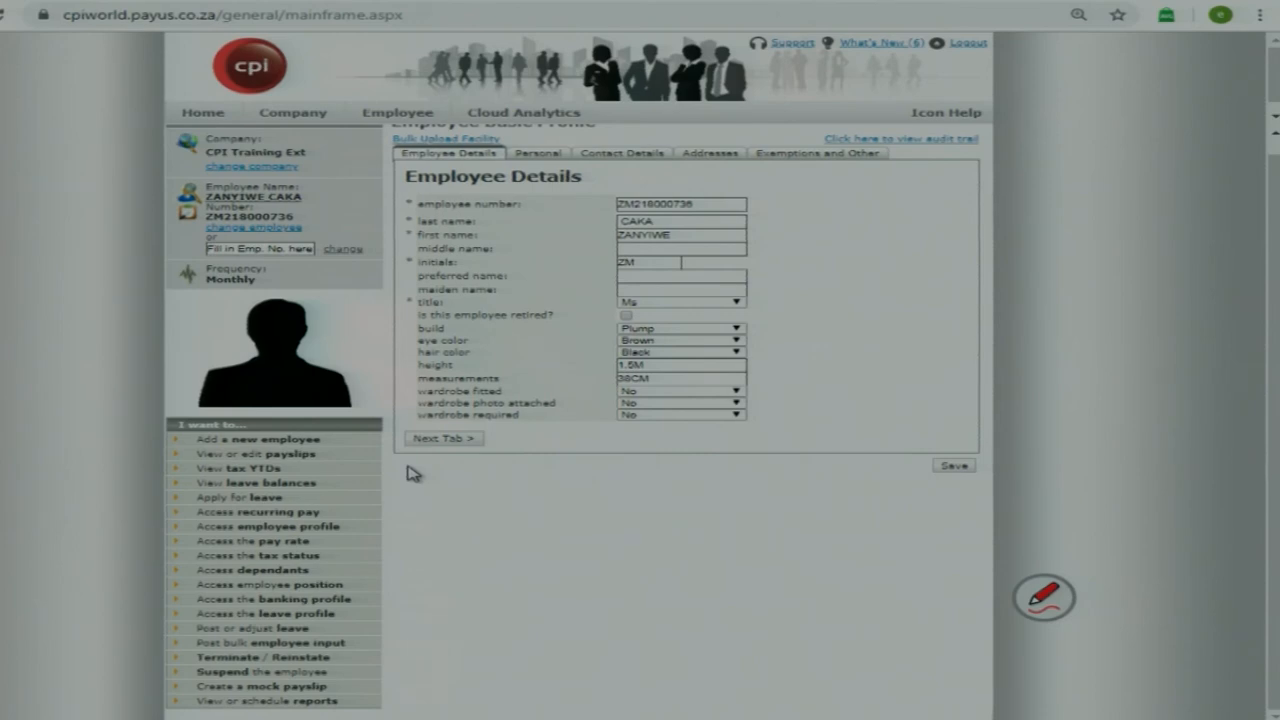
mouse_move(217, 600)
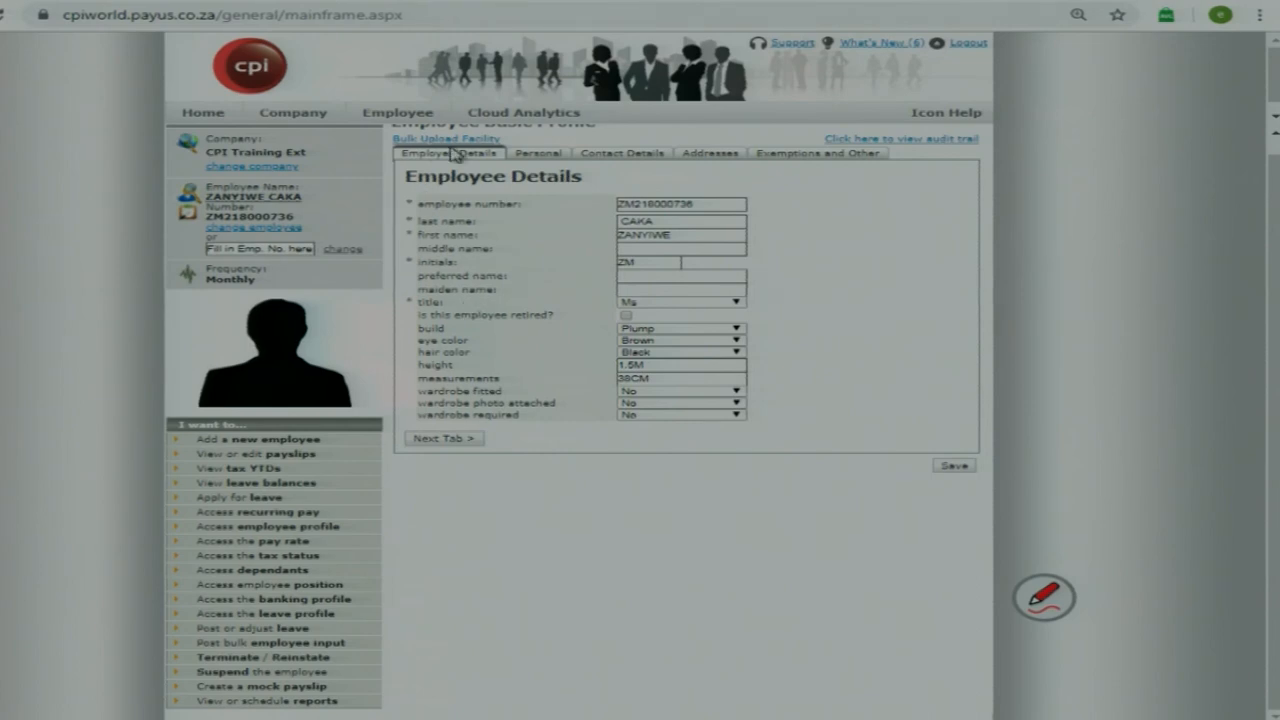
click(398, 112)
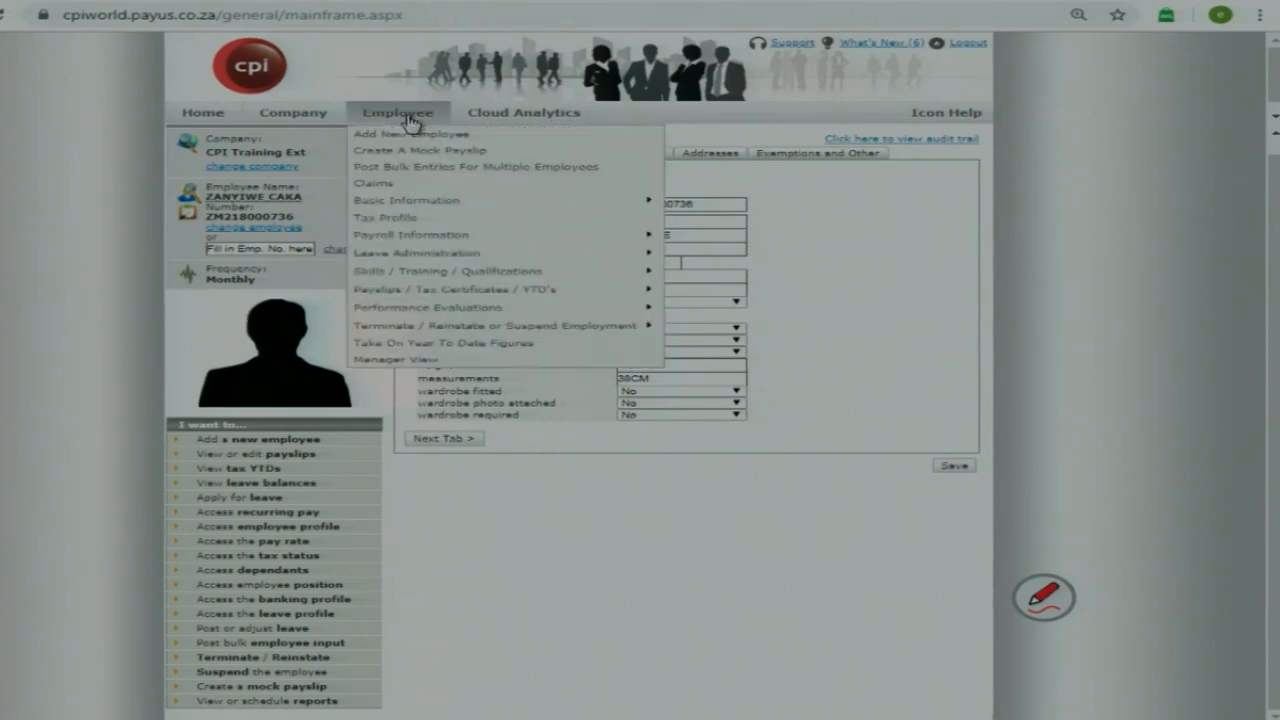
mouse_move(450, 289)
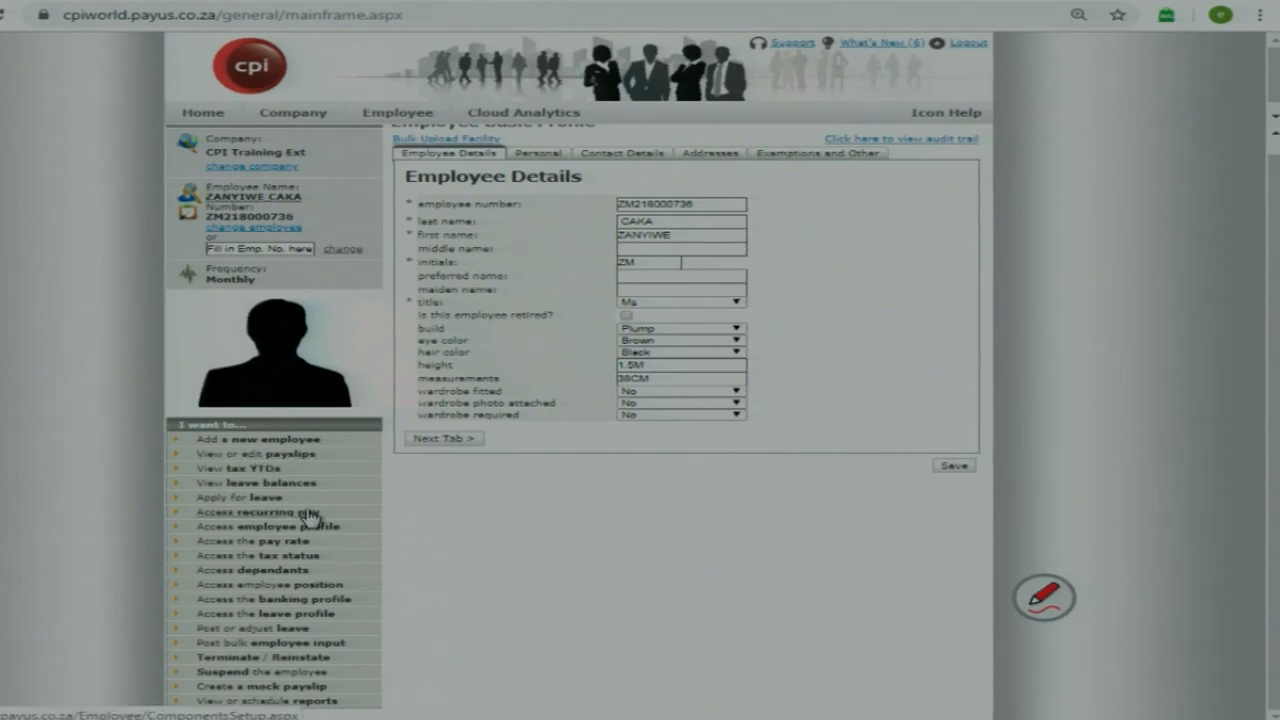
mouse_move(400, 580)
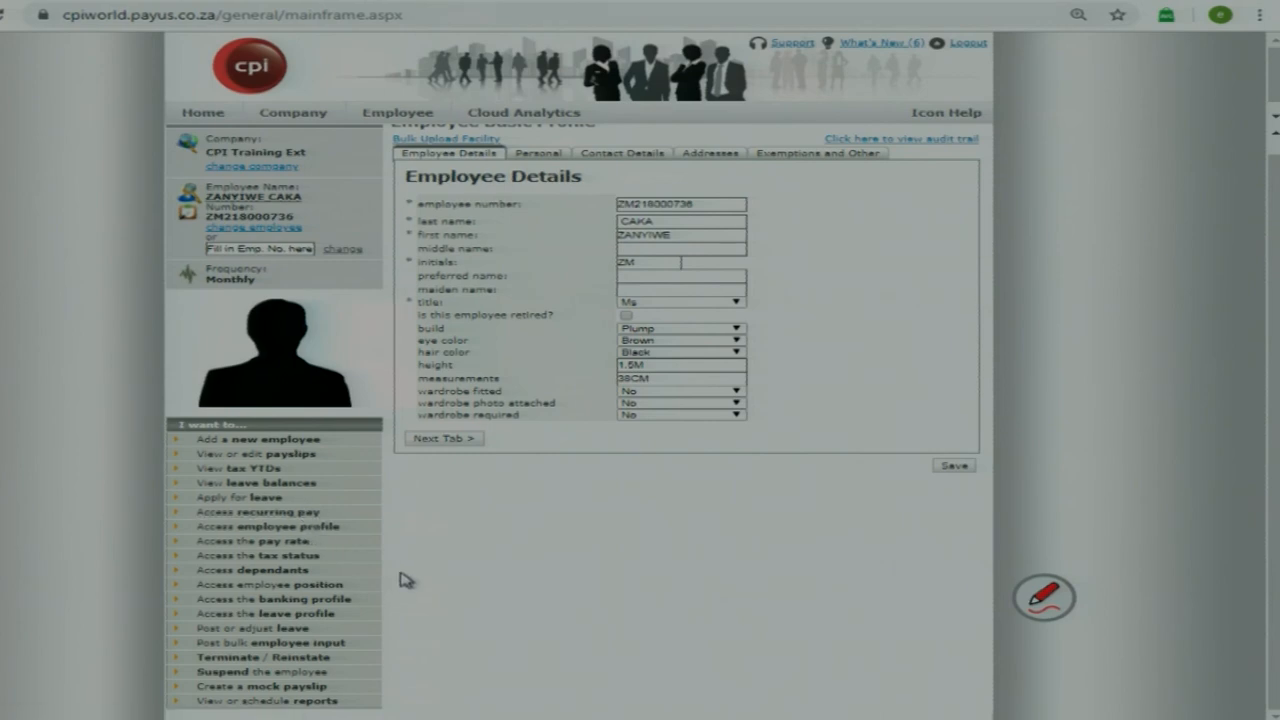